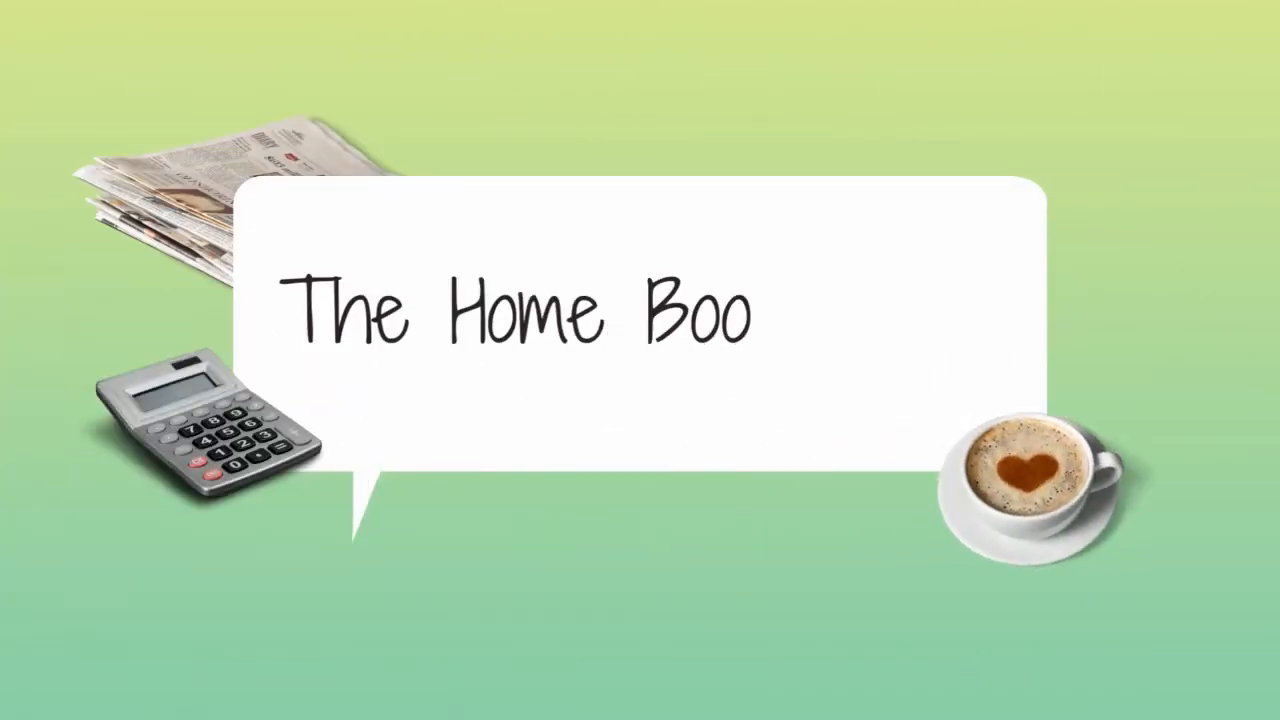
# Step: Fill a new account form: Income type, Sales of Product Income detail, named Beach House
pyautogui.write('kkeeper')
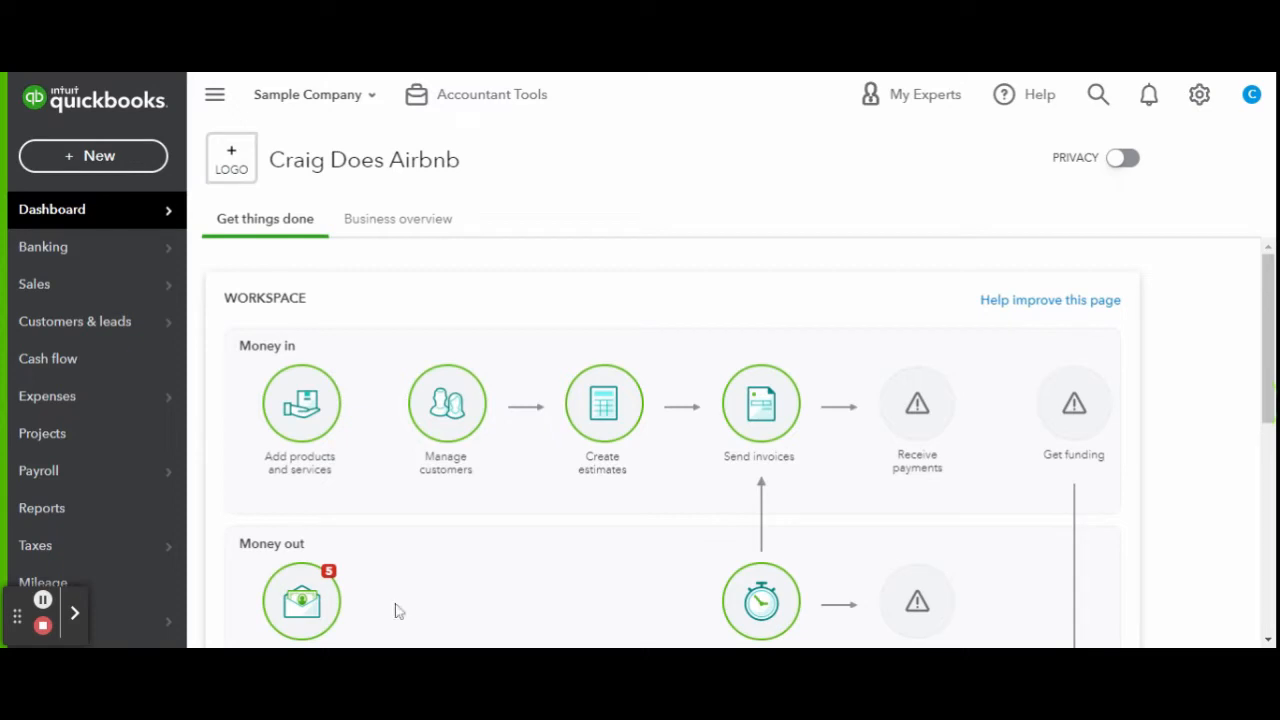
pyautogui.moveTo(630, 306)
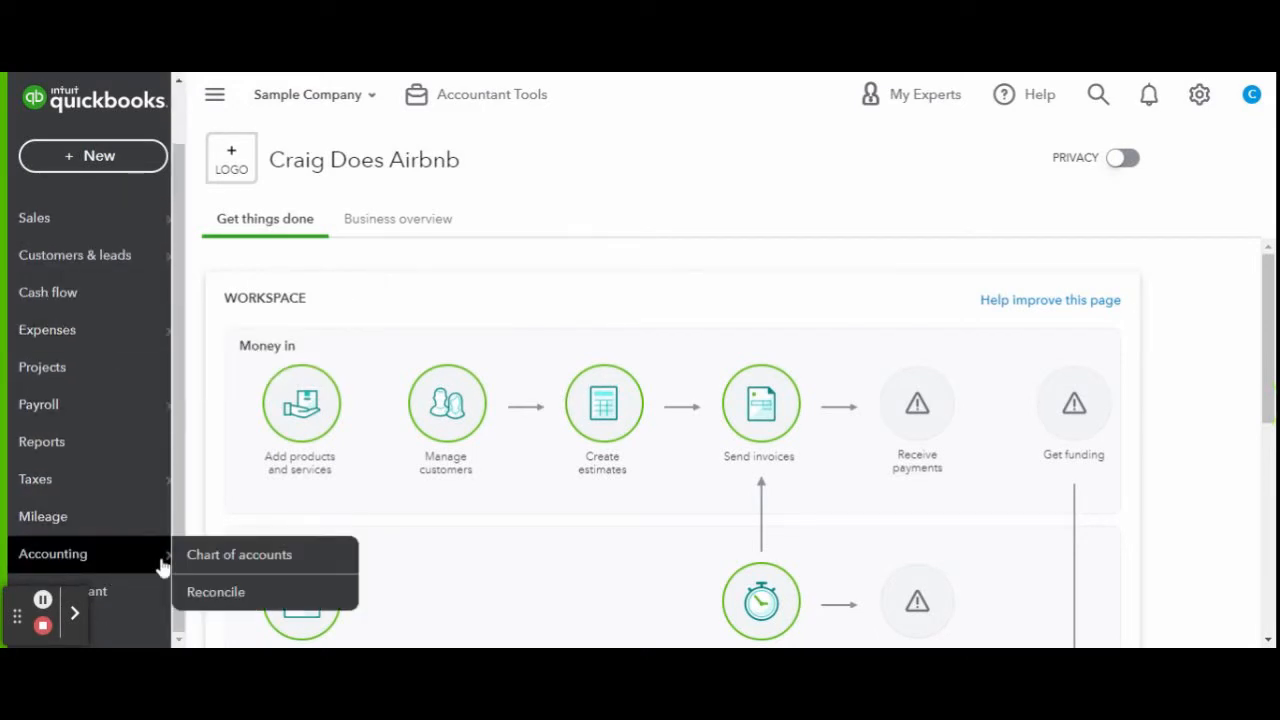
pyautogui.click(239, 554)
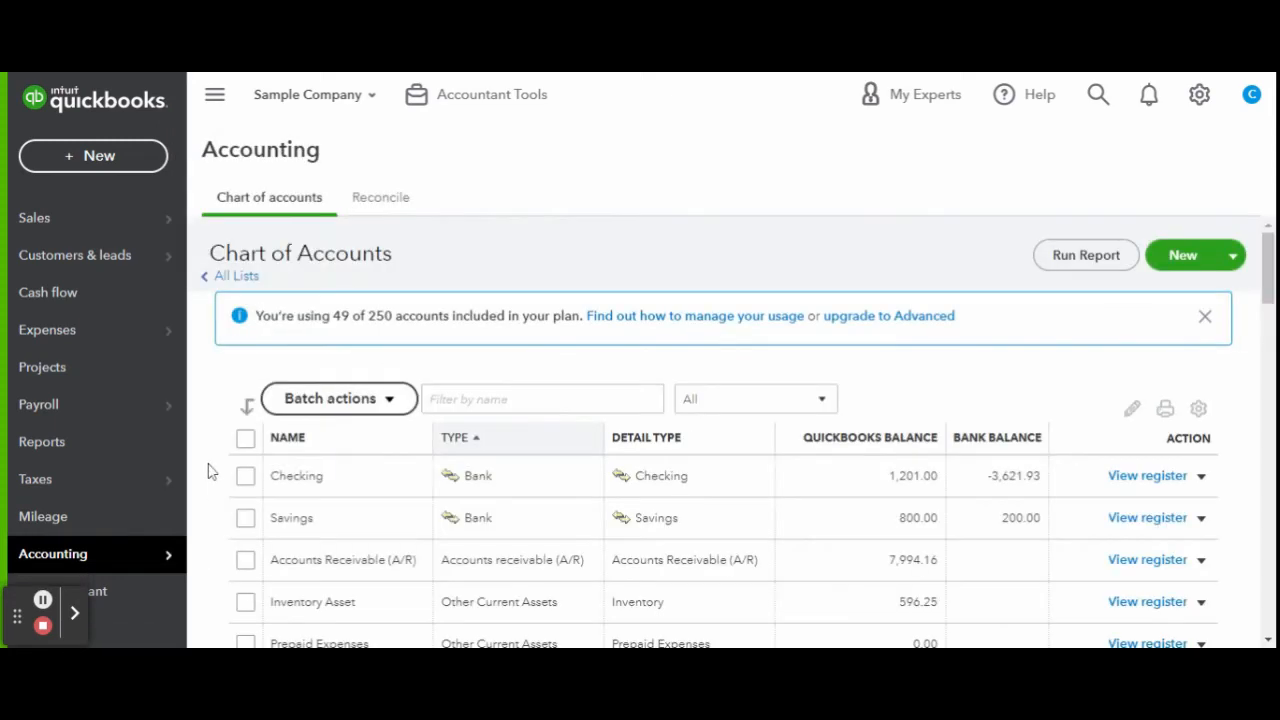
pyautogui.moveTo(1183, 255)
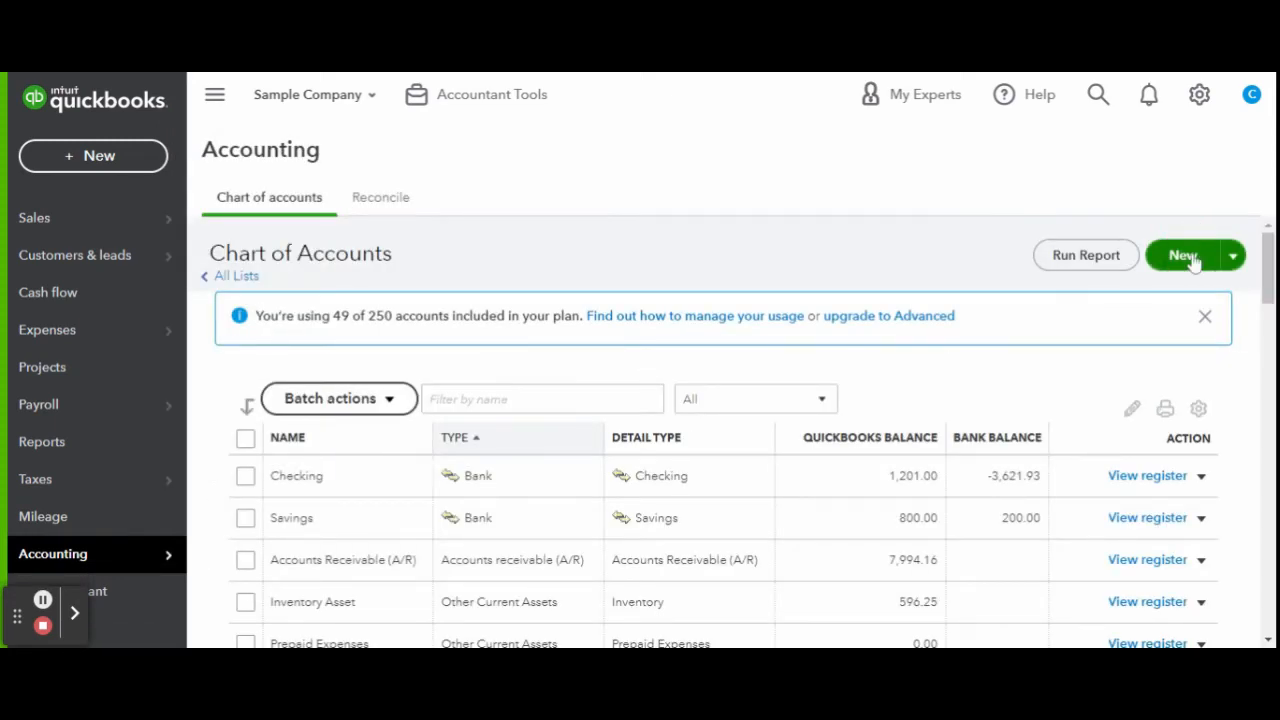
pyautogui.click(1182, 255)
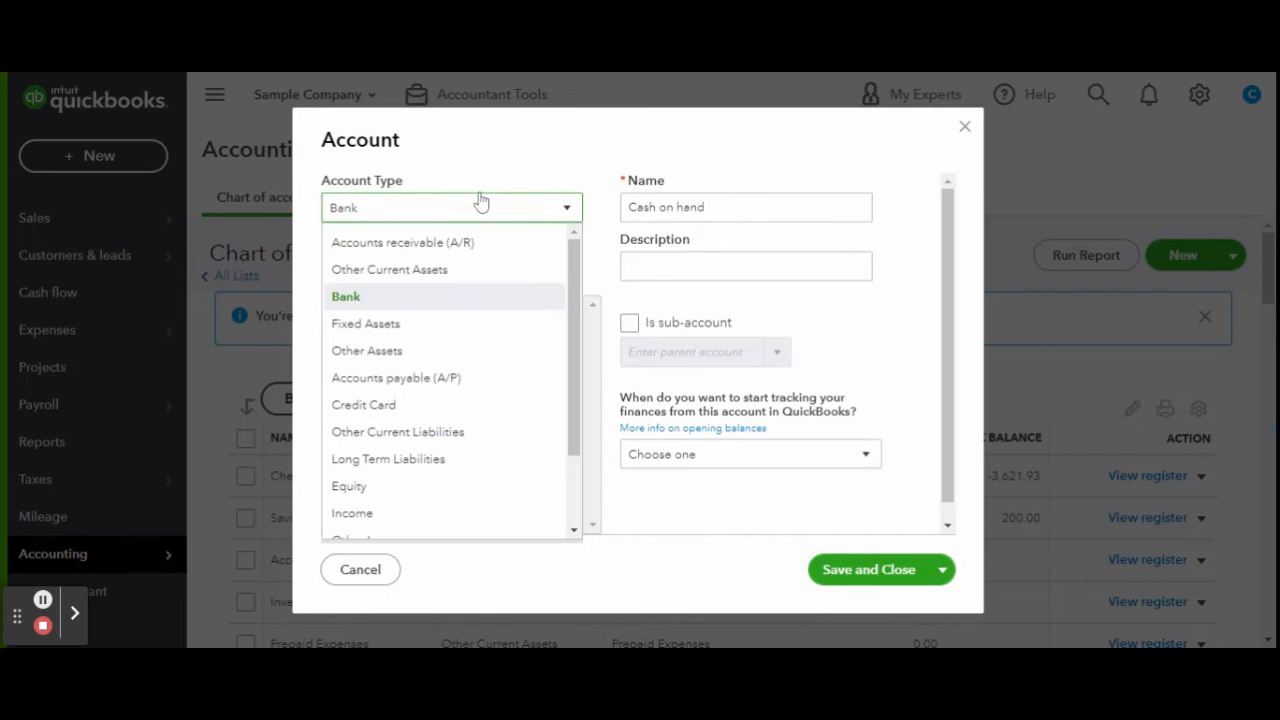
pyautogui.click(351, 513)
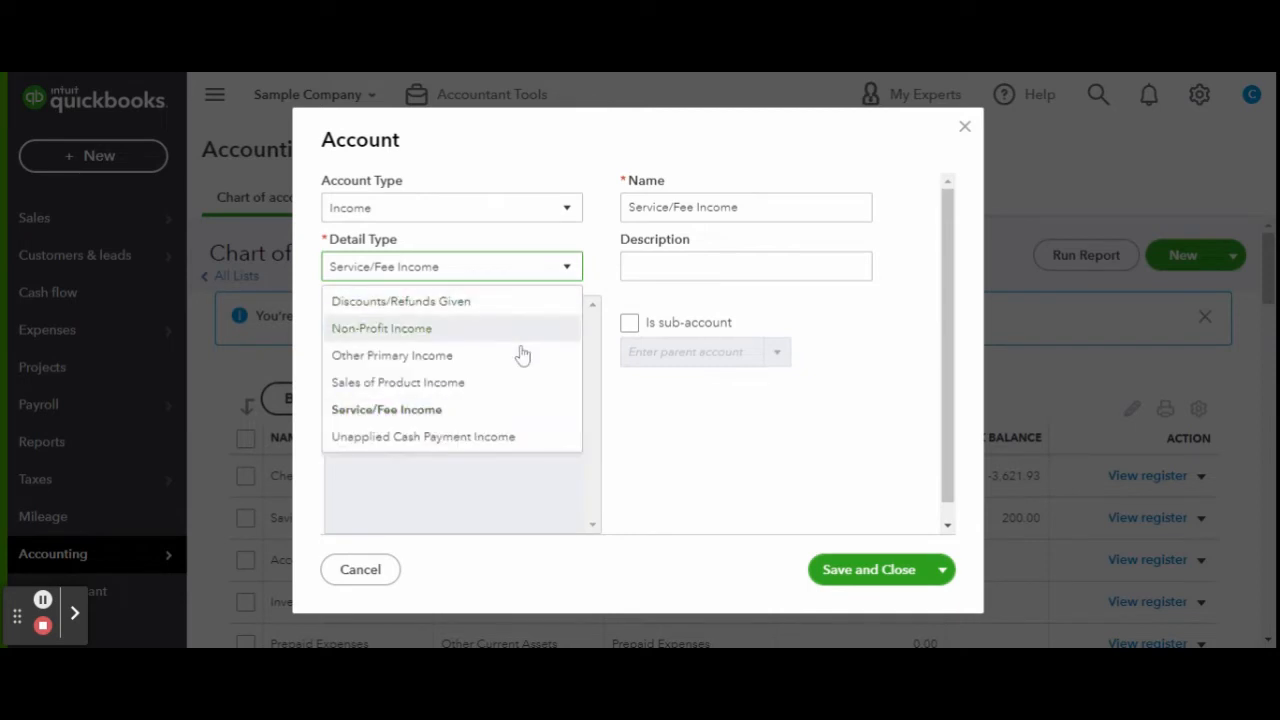
pyautogui.click(397, 382)
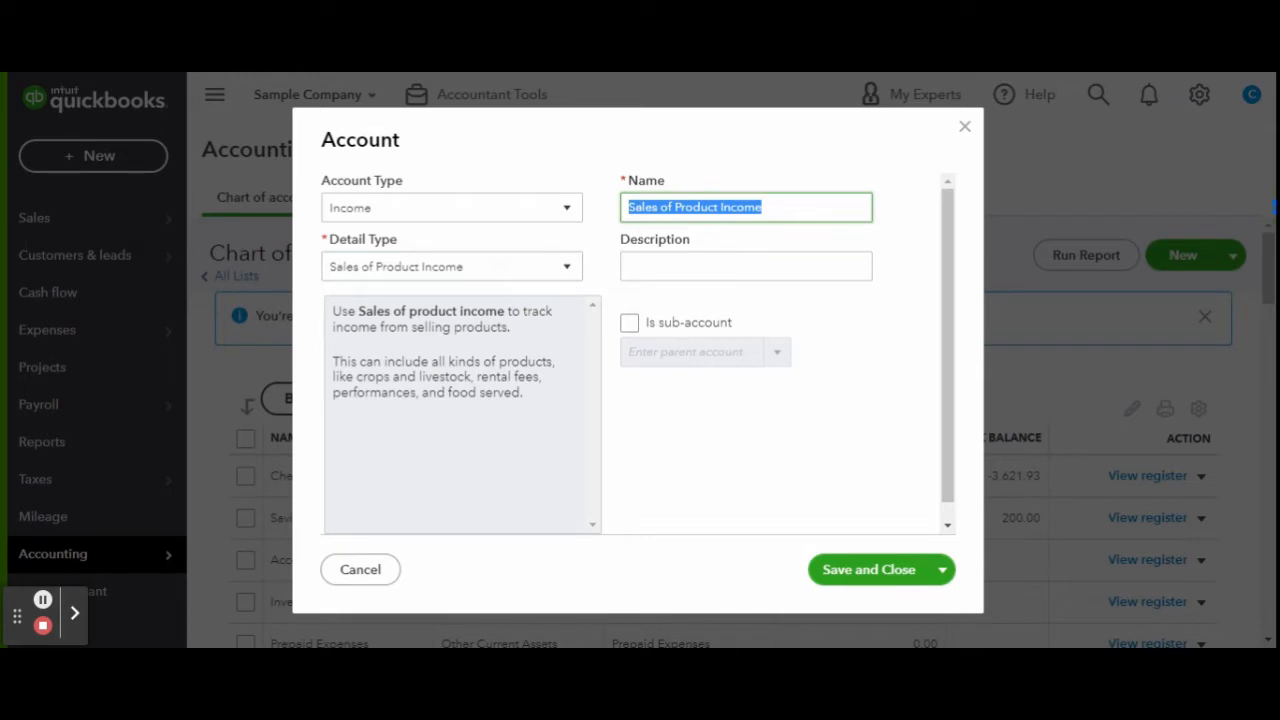
pyautogui.write('Beach')
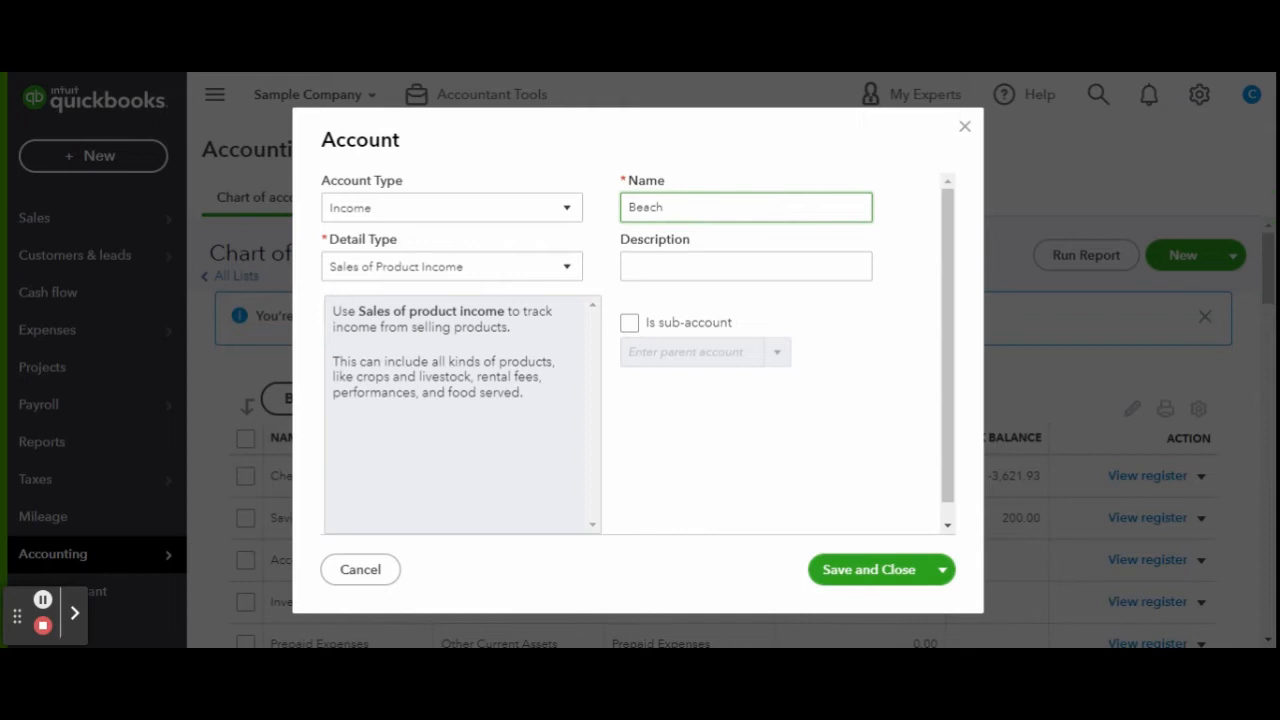
pyautogui.write('House')
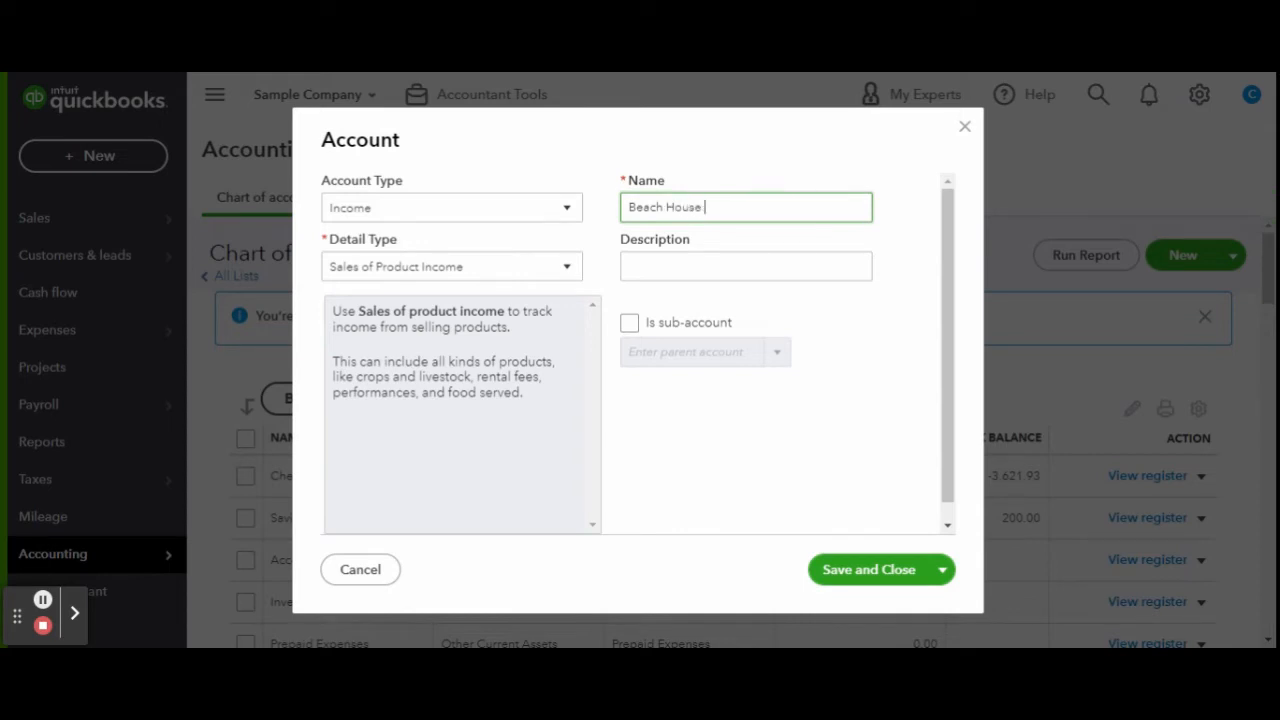
pyautogui.click(940, 569)
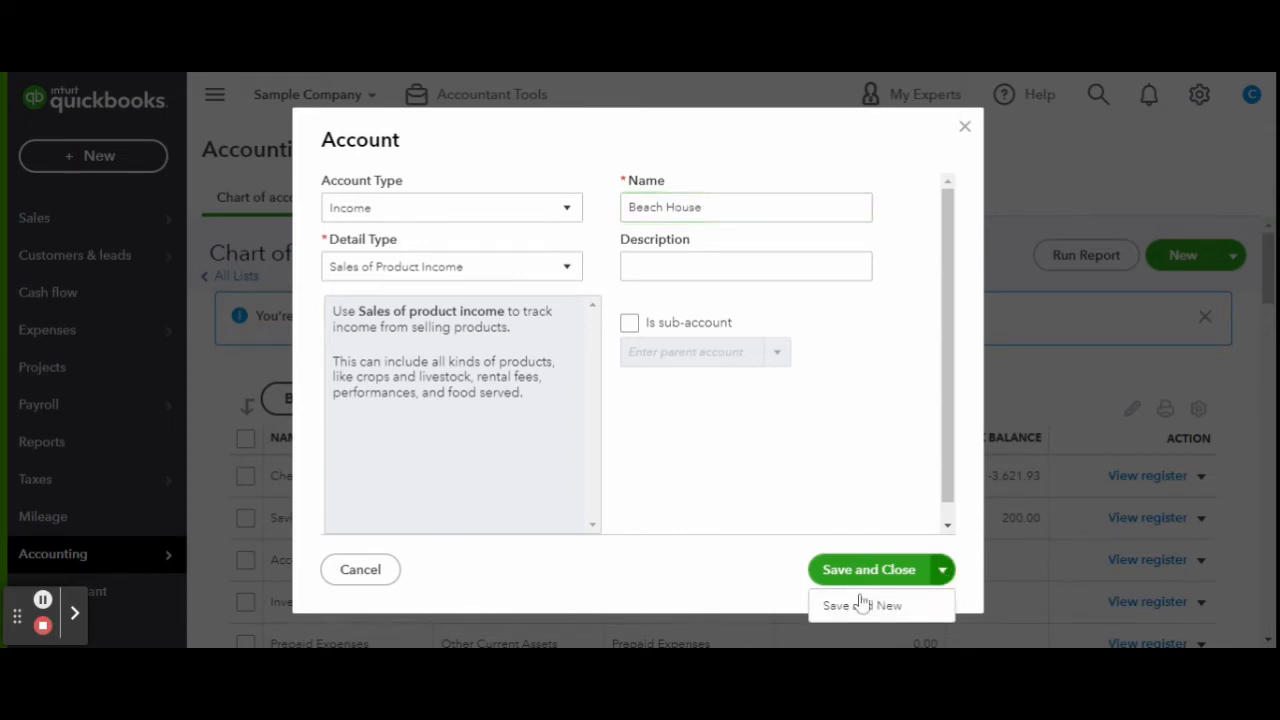
# Step: Save Beach House and give the next account the Service/Fee Income detail type
pyautogui.click(861, 604)
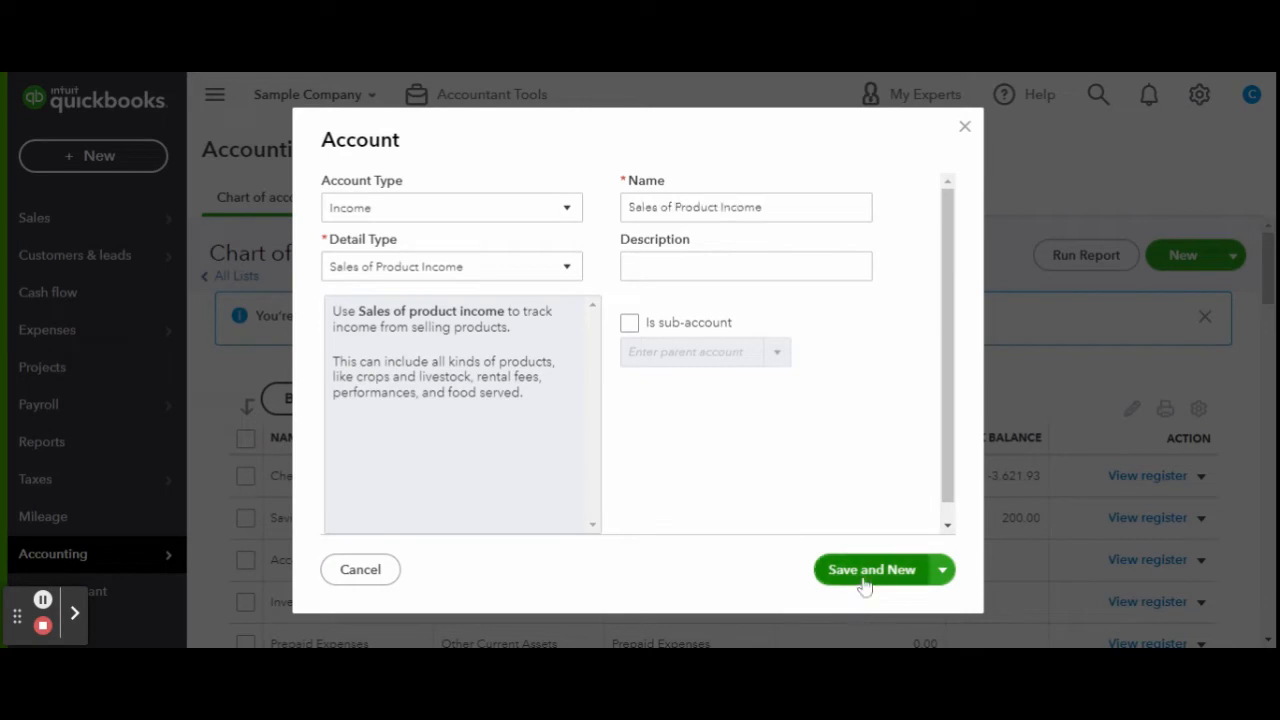
pyautogui.click(871, 569)
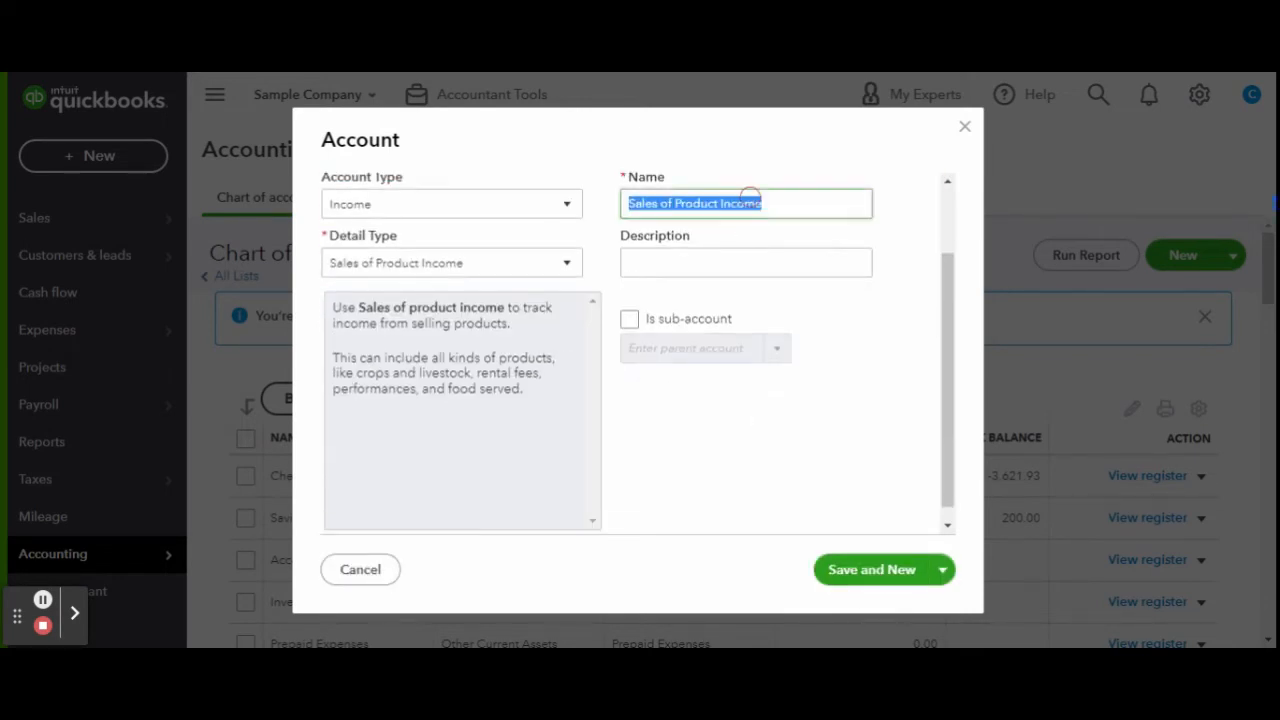
pyautogui.click(871, 569)
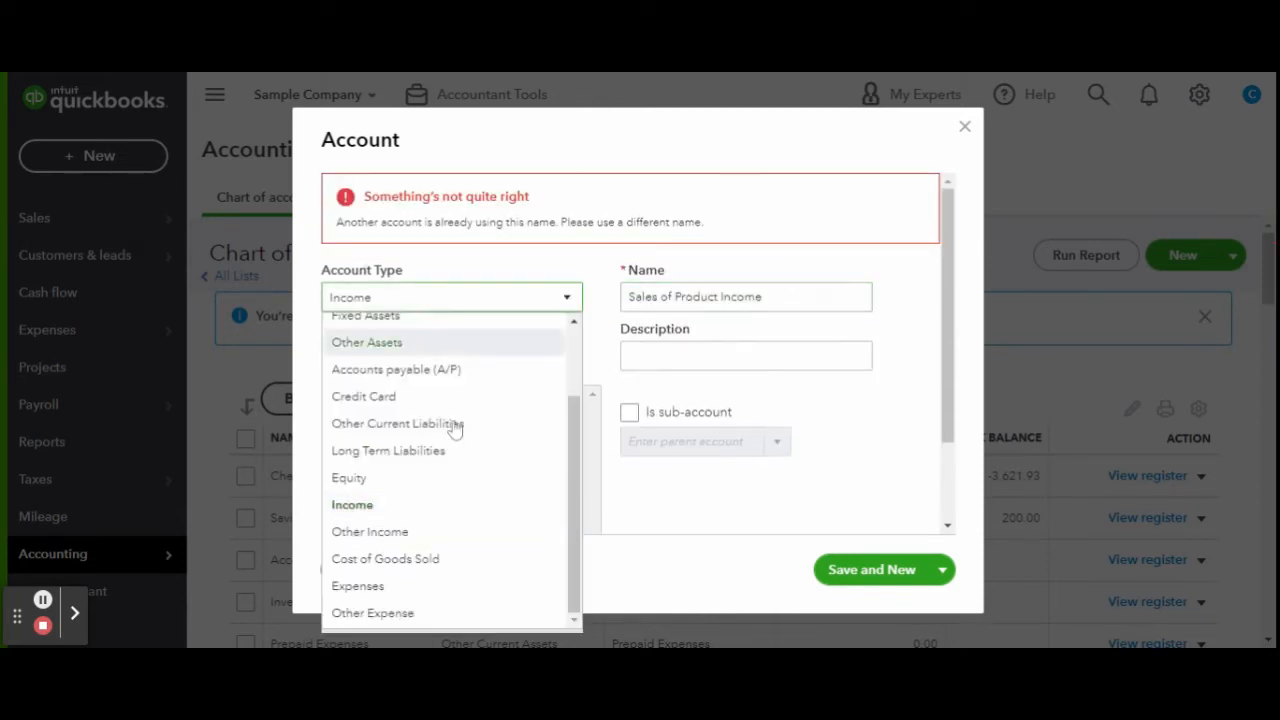
pyautogui.moveTo(458, 537)
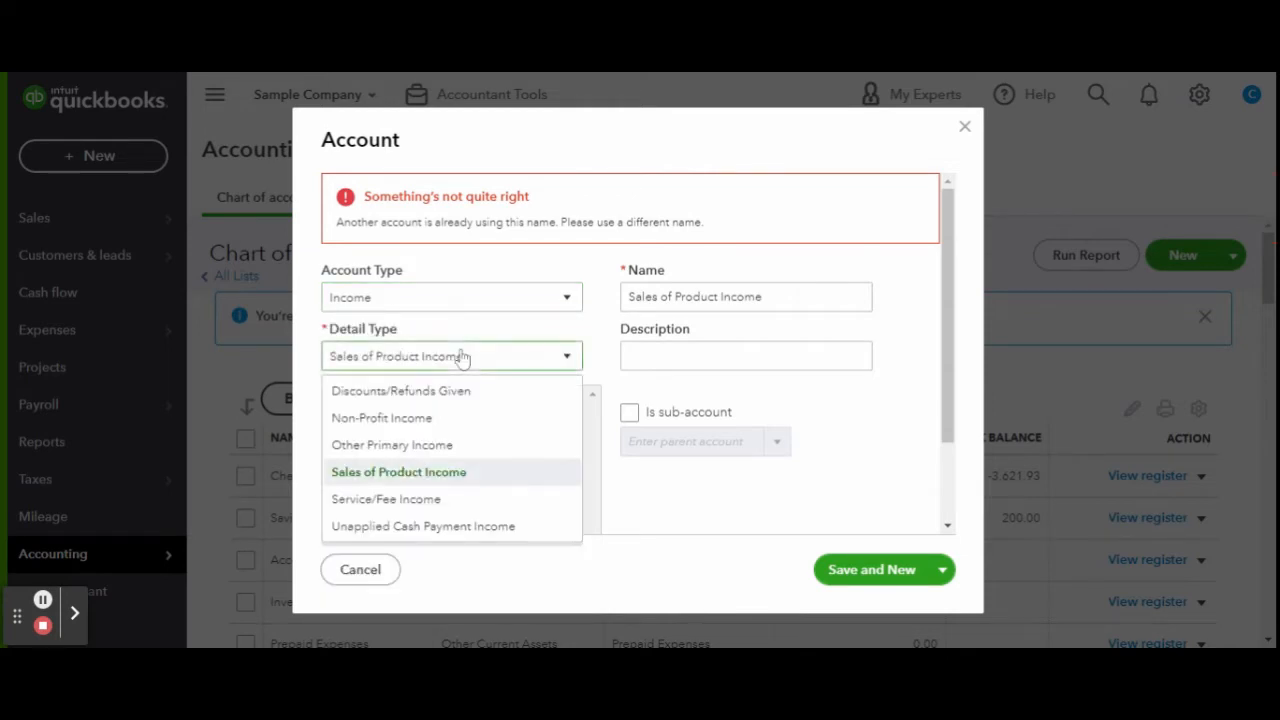
pyautogui.click(386, 499)
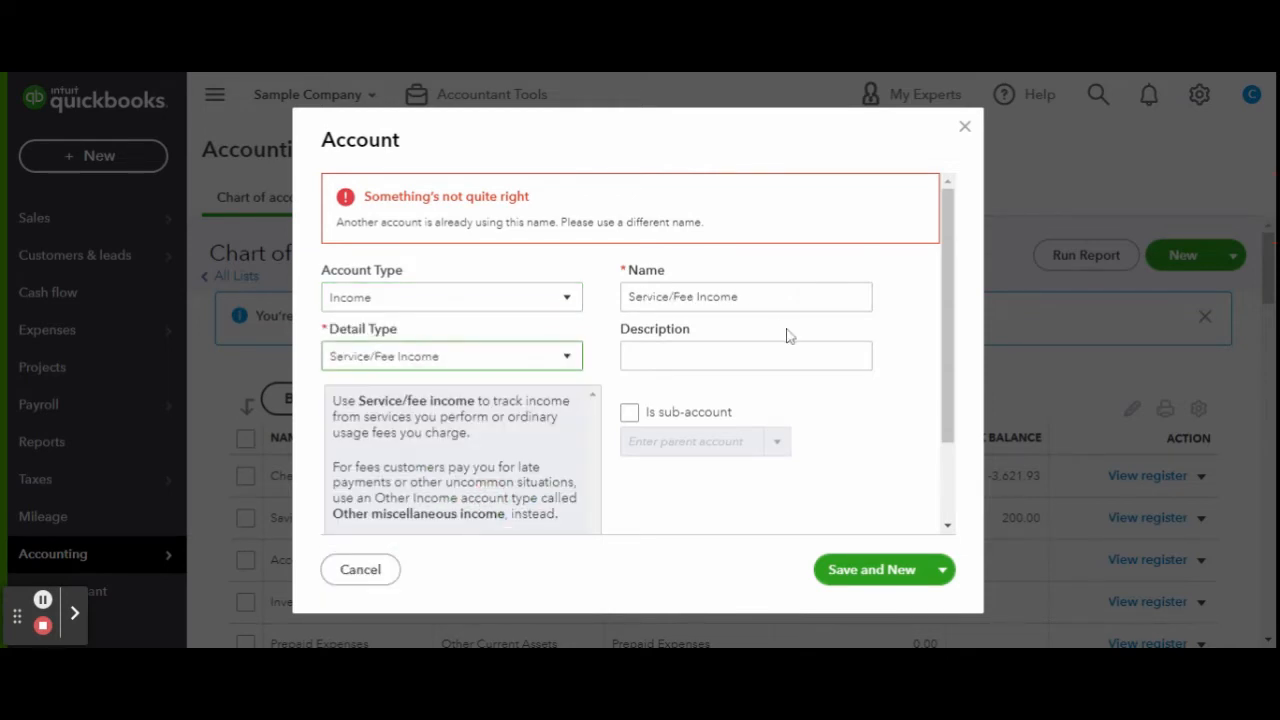
# Step: Rename the account Cleaning Fee, then start a Service/Fee Income account named Property Tax Fee
pyautogui.tripleClick(745, 297)
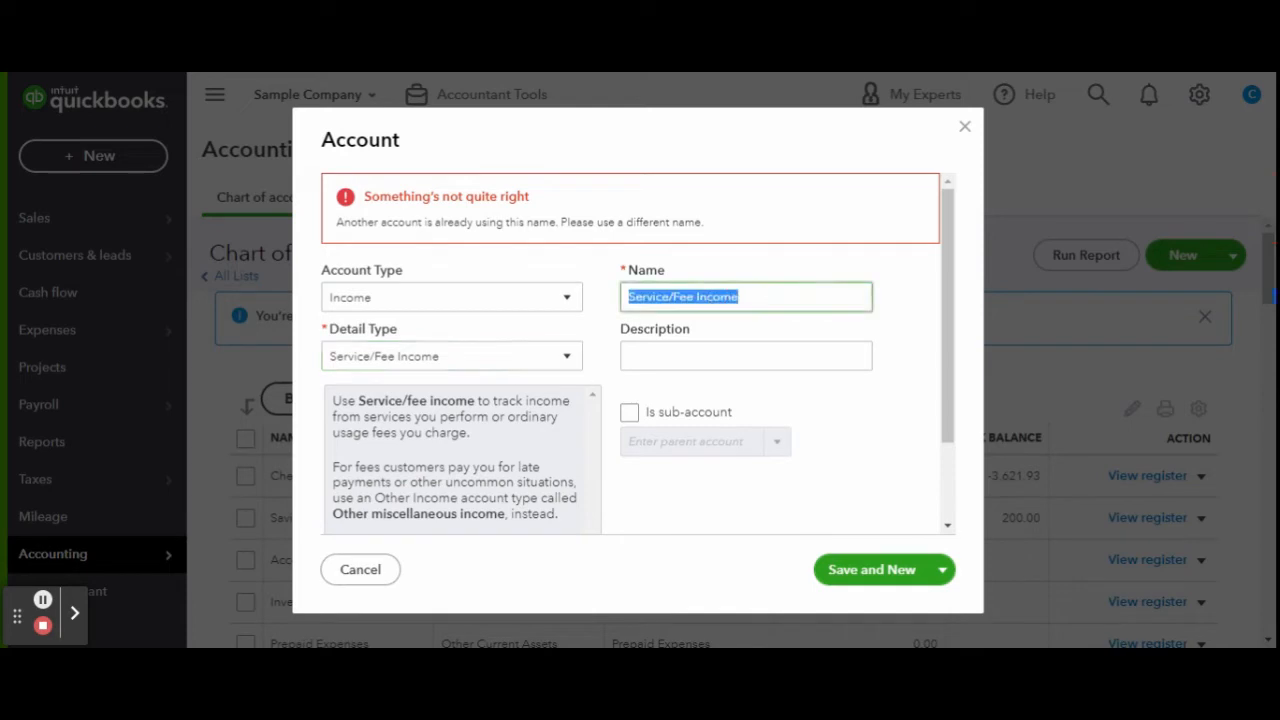
pyautogui.write('Ci')
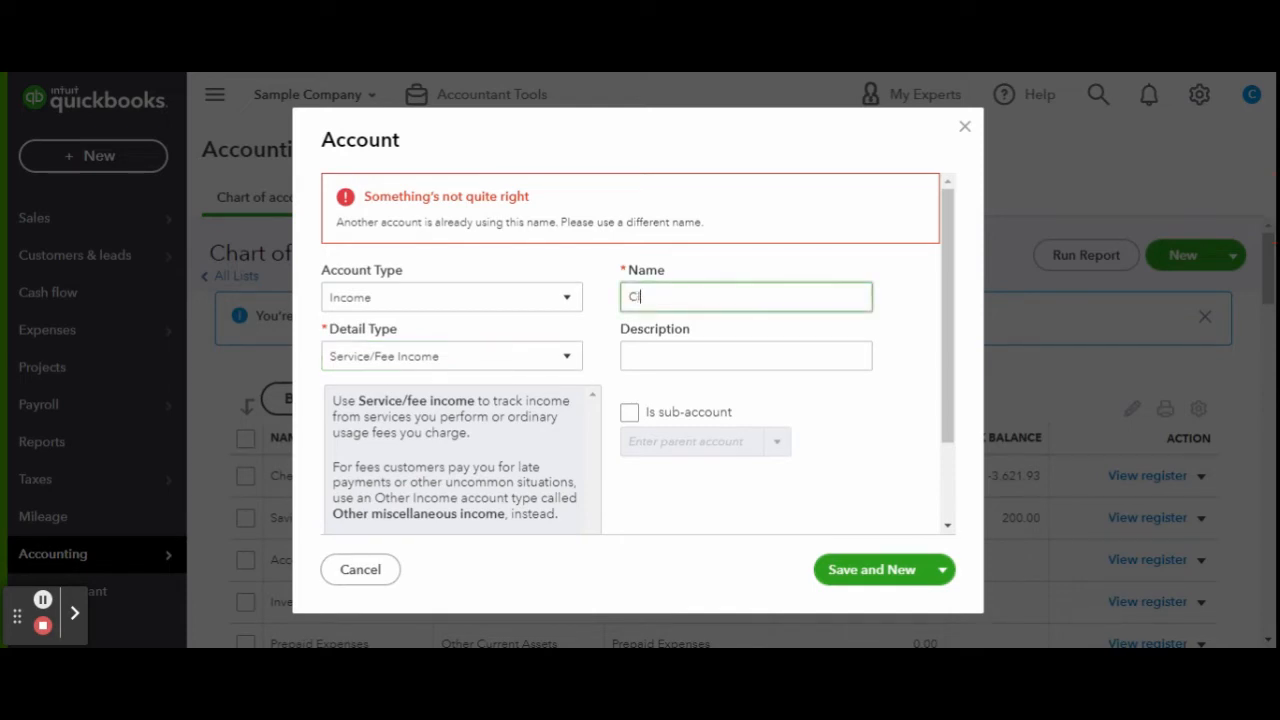
pyautogui.write('leaning')
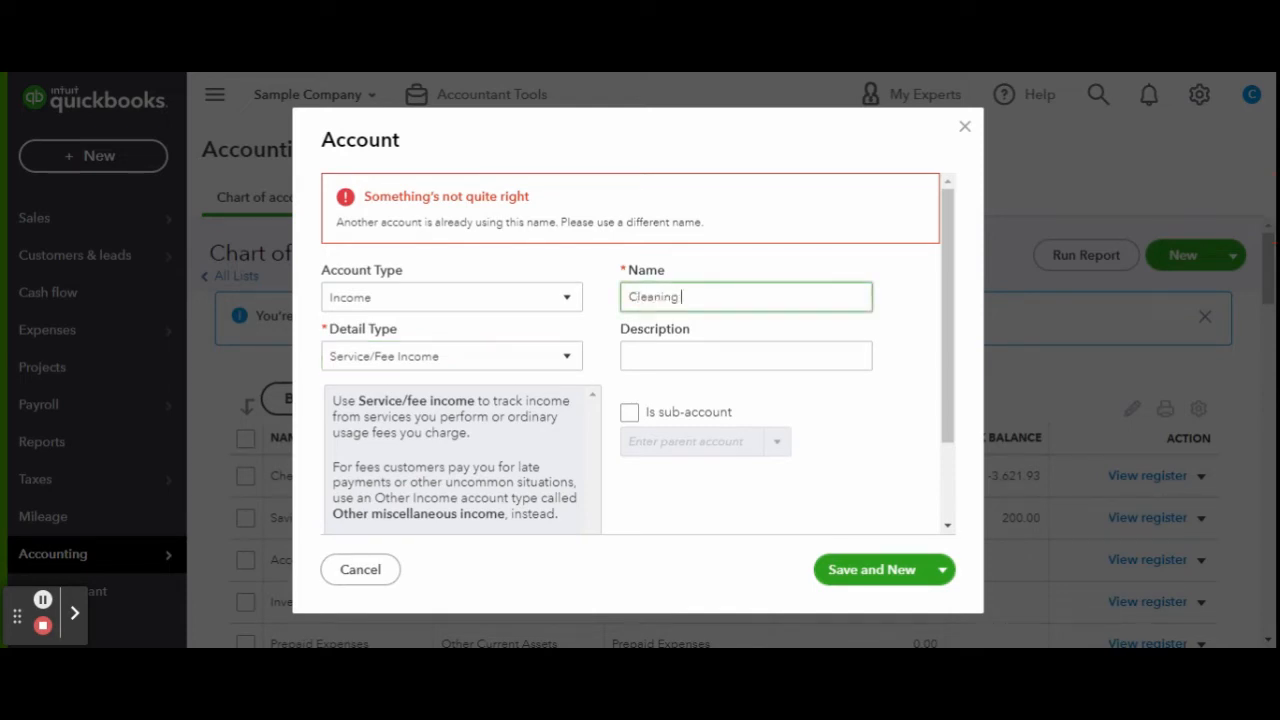
pyautogui.write('Fee - Airbnb')
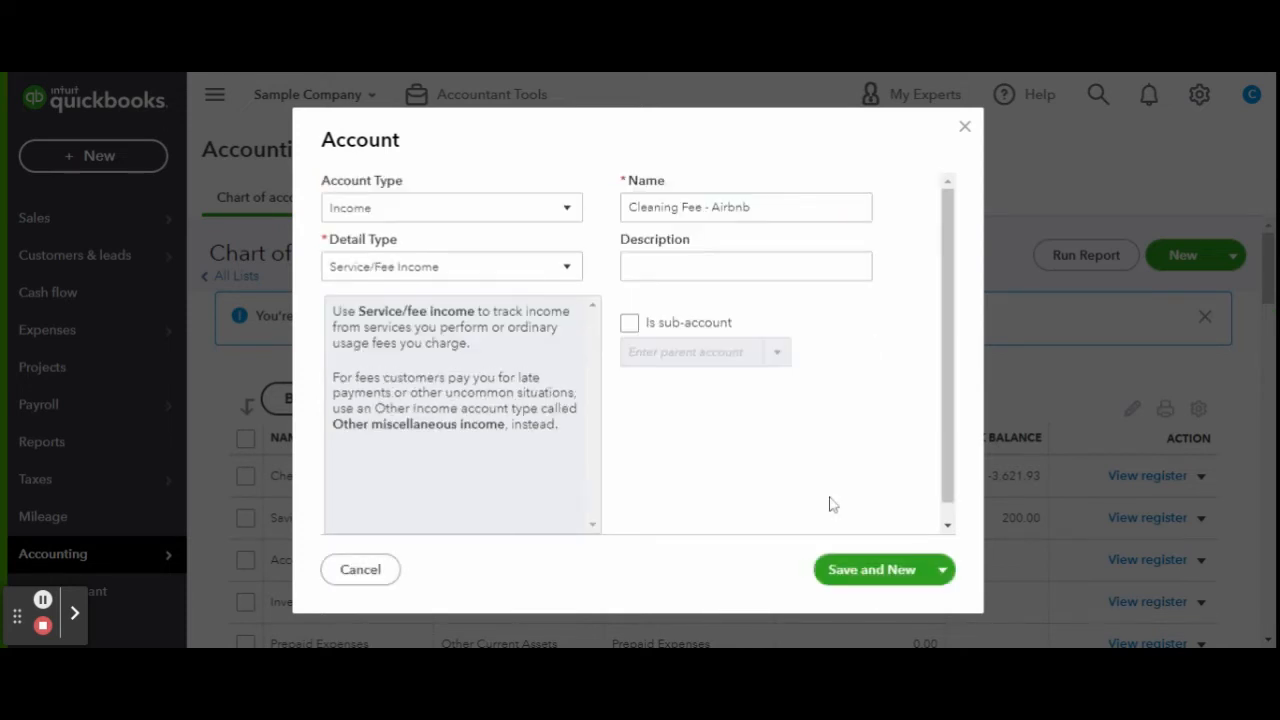
pyautogui.write('Service/Fee Income')
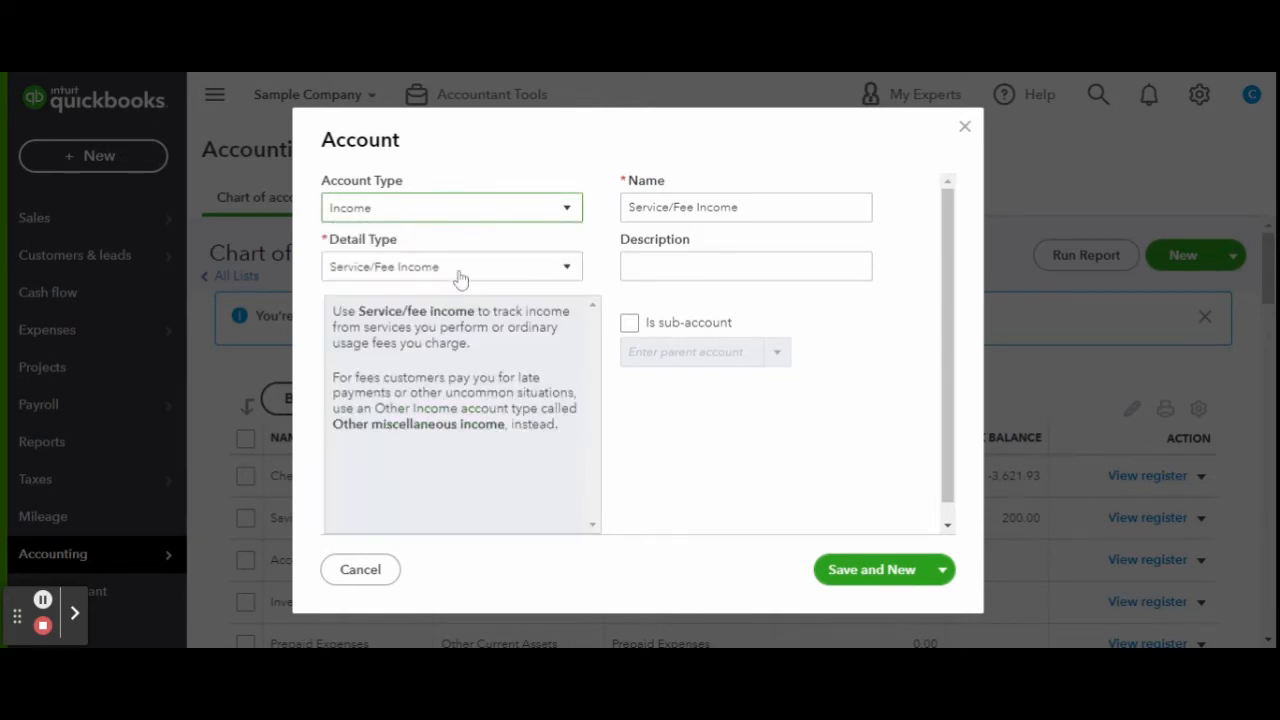
pyautogui.write('Property Tax Fee')
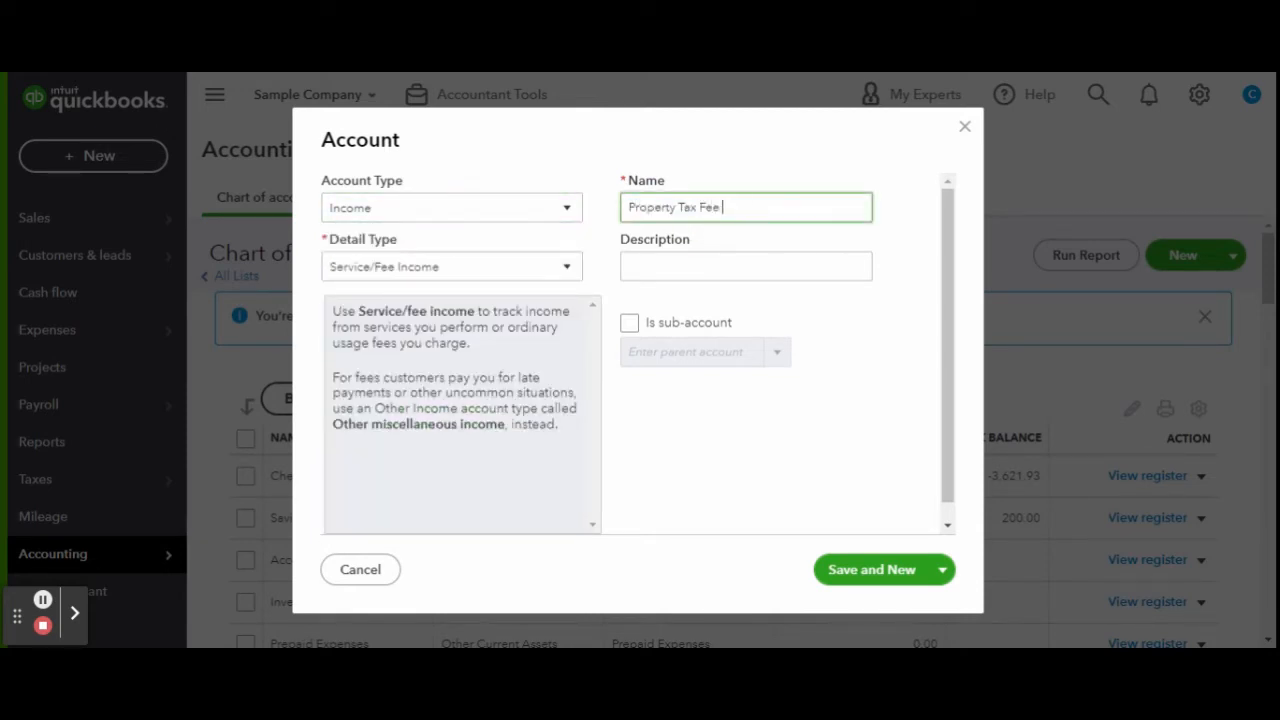
# Step: Append '- Airbnb' to the name, then save Airbnb Host Fee under Other Costs of Services - COS
pyautogui.write('- Airbnb')
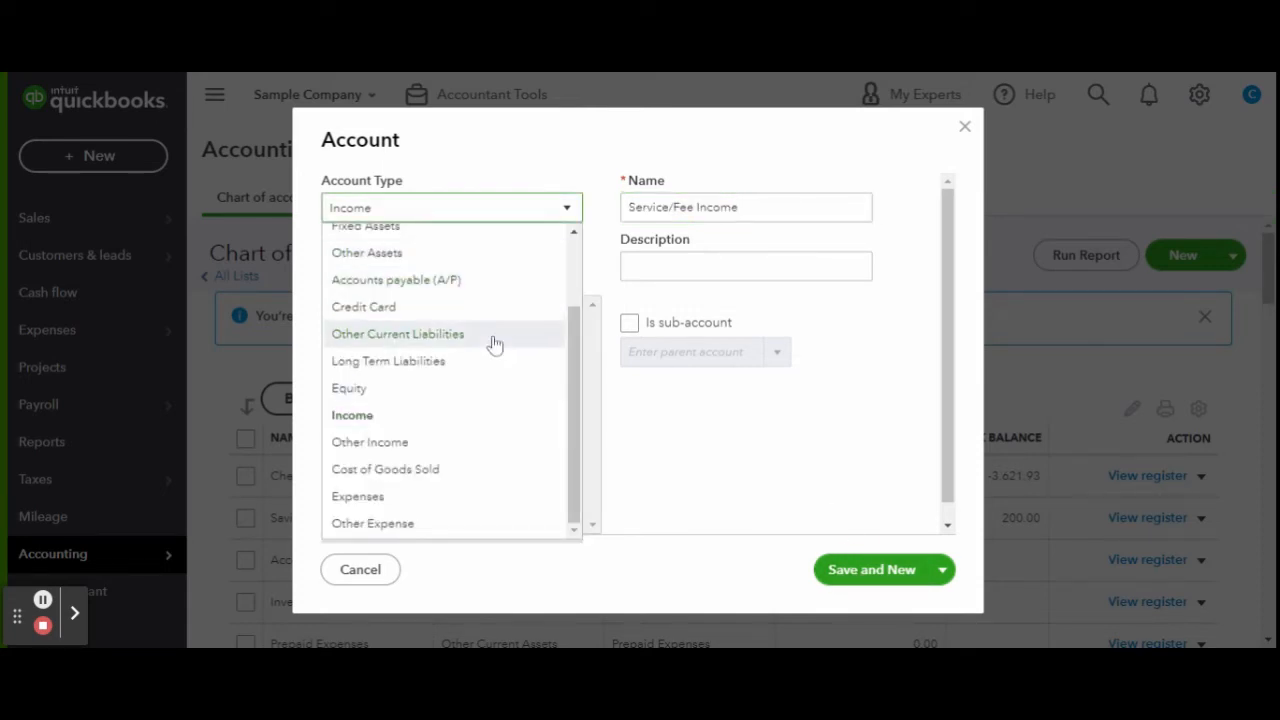
pyautogui.click(385, 469)
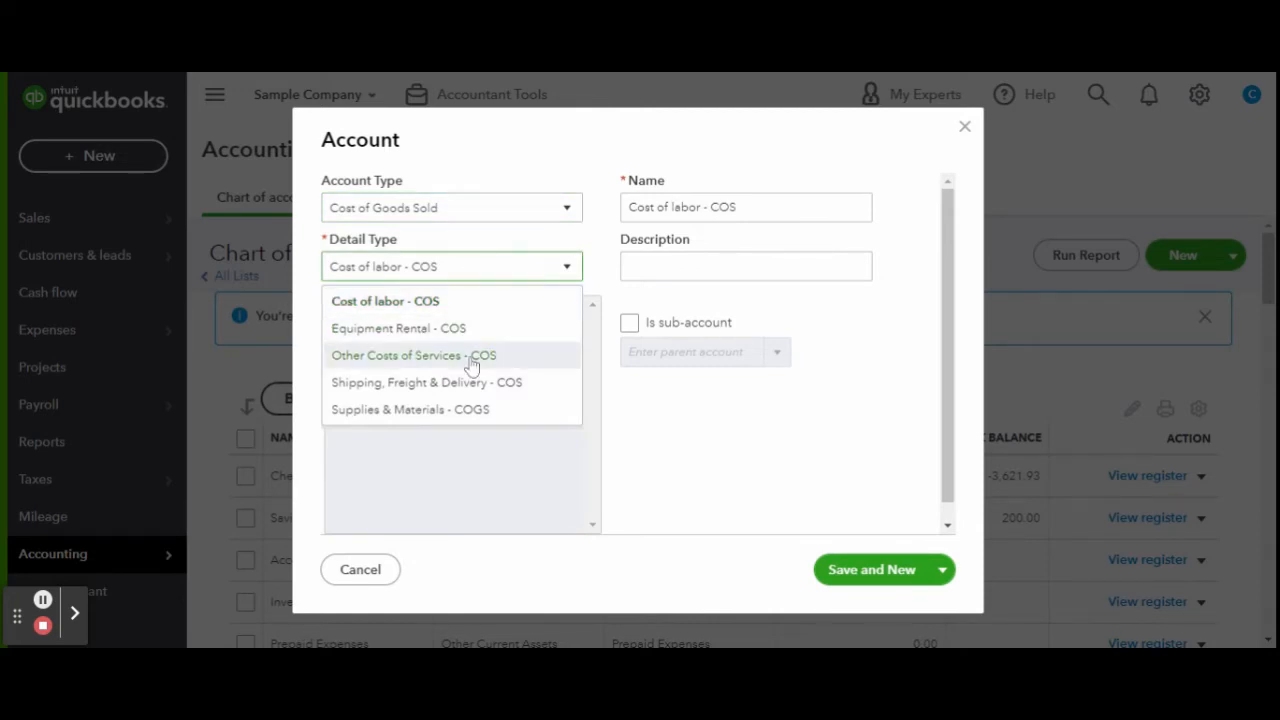
pyautogui.click(413, 355)
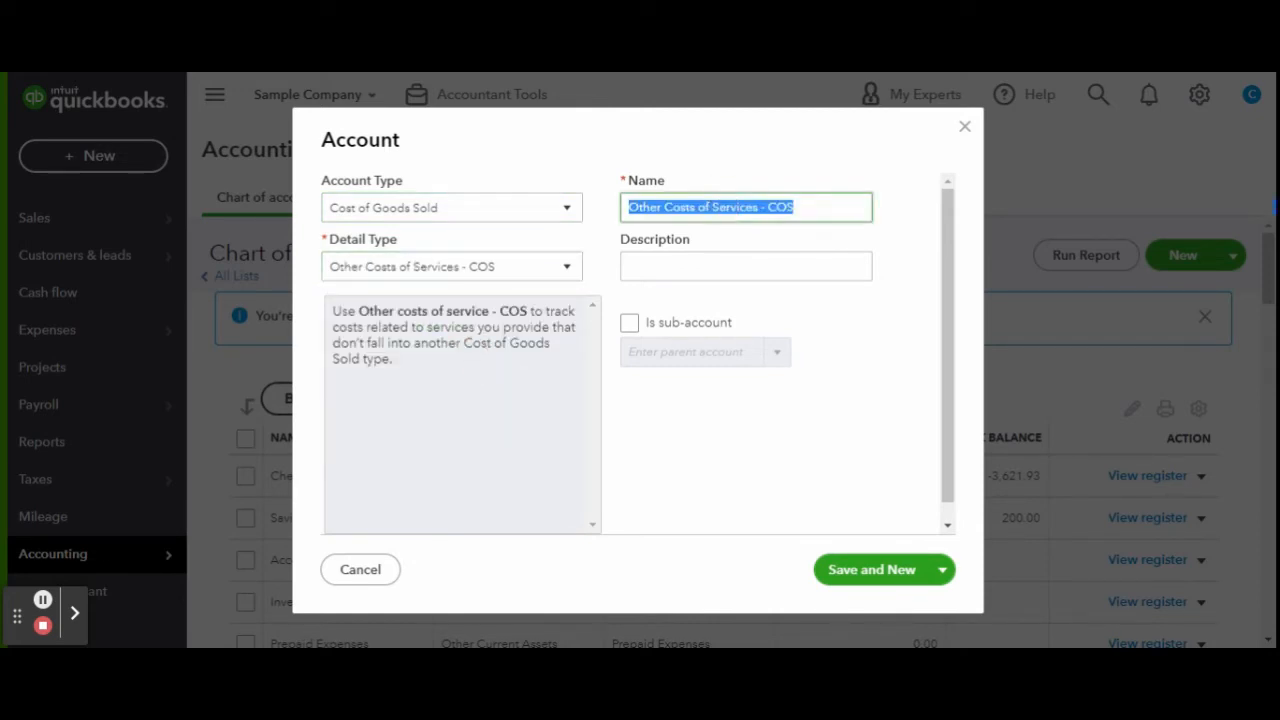
pyautogui.write('Airbnb')
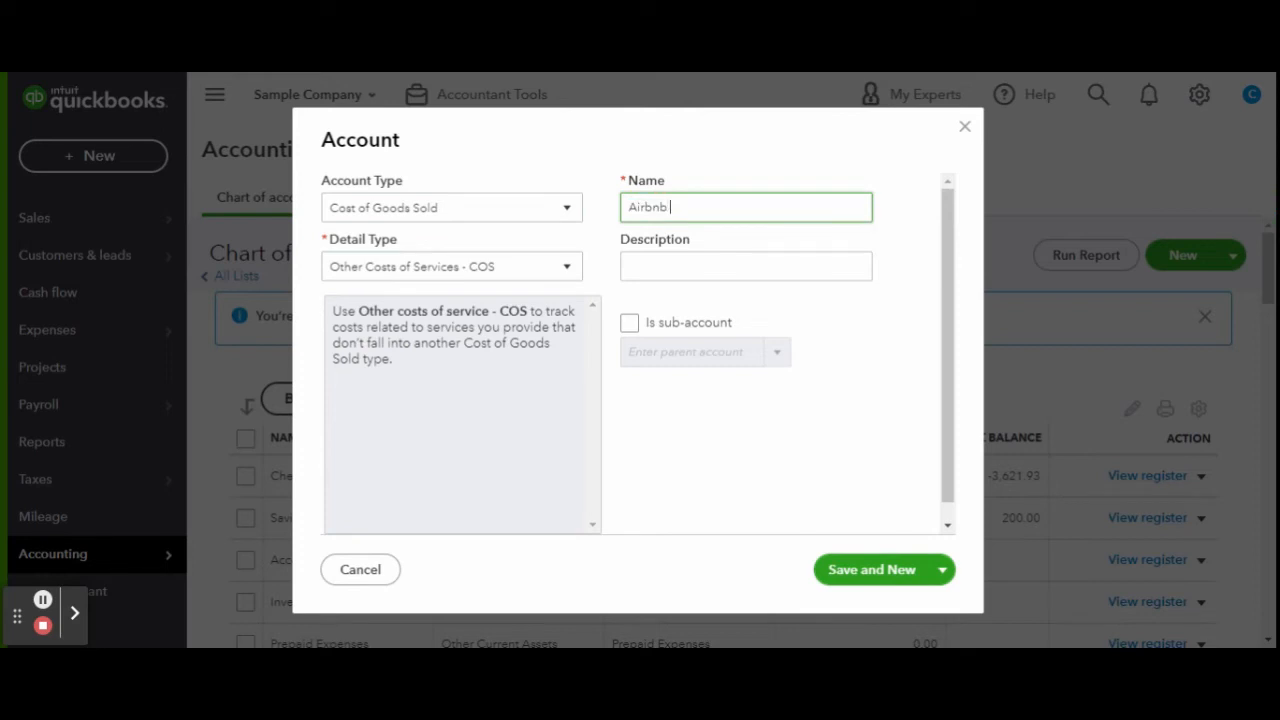
pyautogui.write('Host Fee')
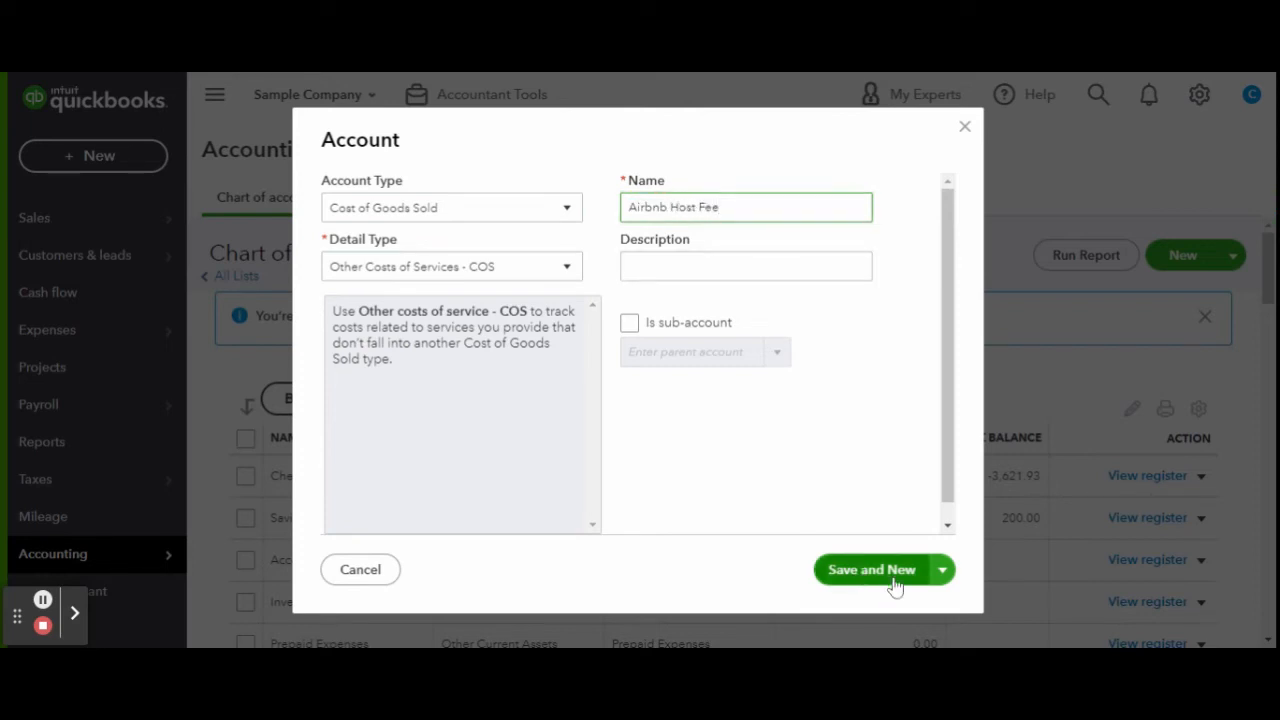
pyautogui.click(871, 569)
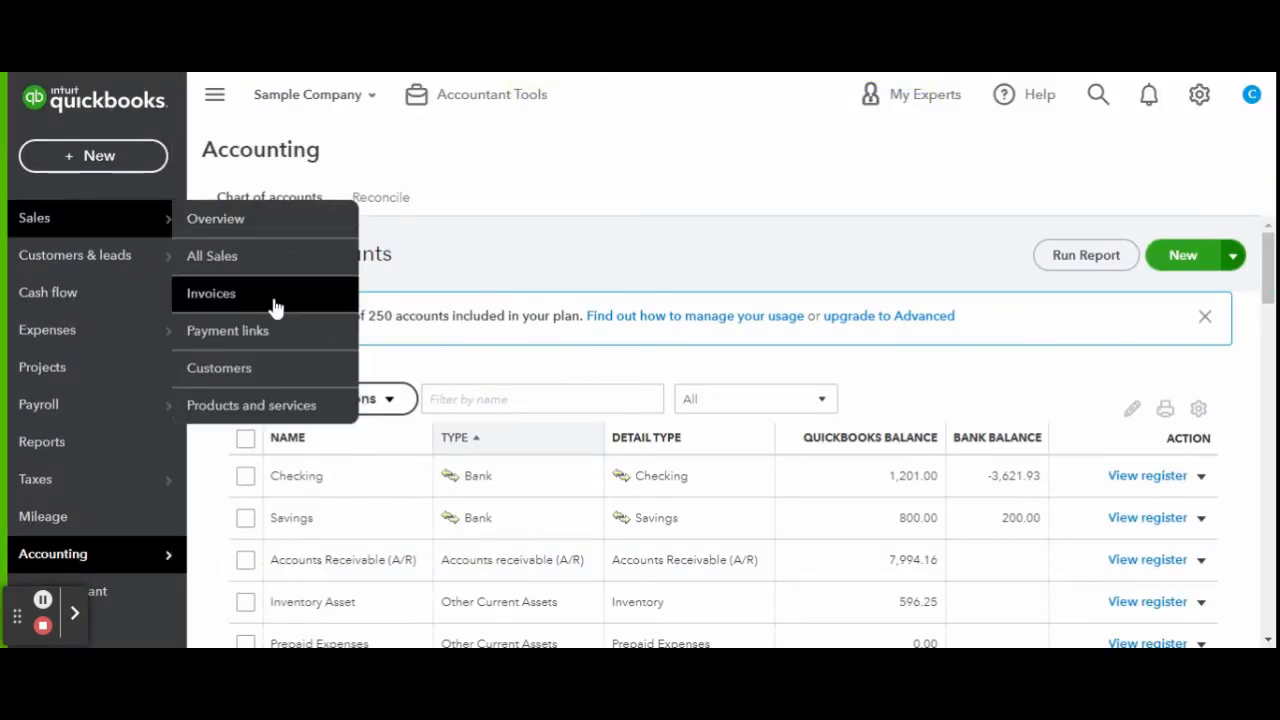
# Step: Create an Airbnb invoice dated 03/14/2022 with Beach House typed as line 1's product
pyautogui.click(211, 293)
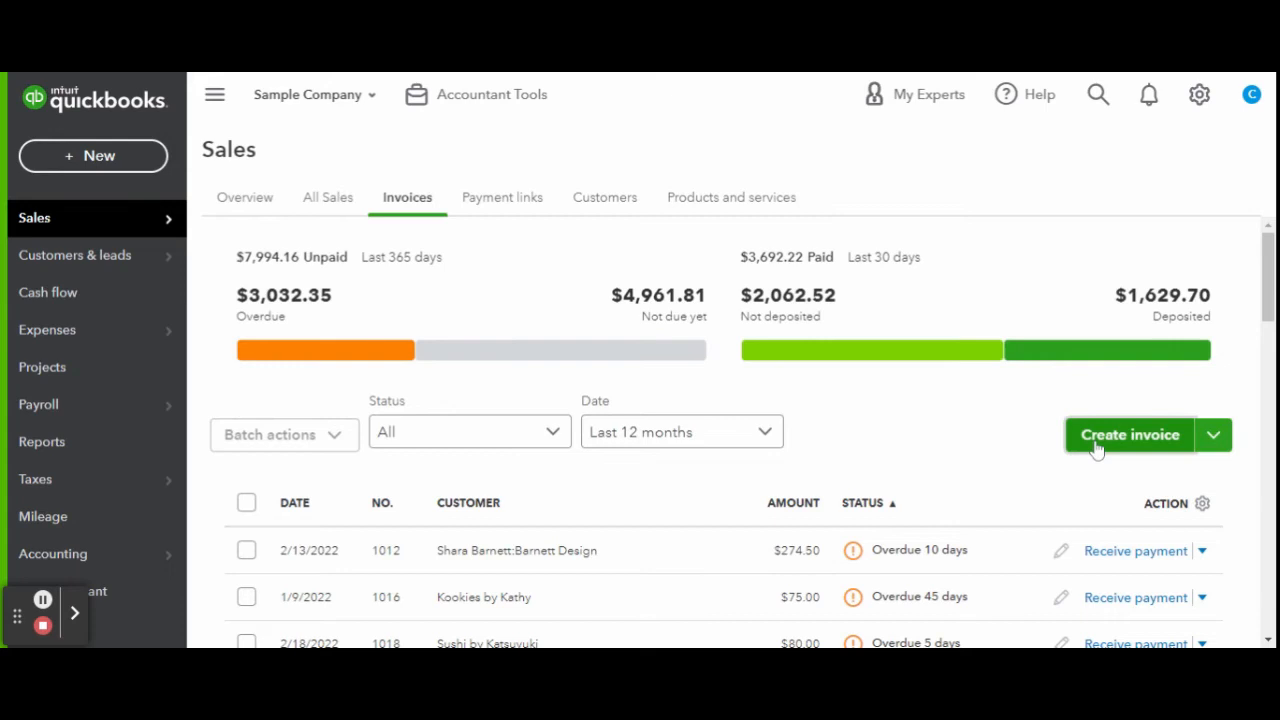
pyautogui.click(1130, 434)
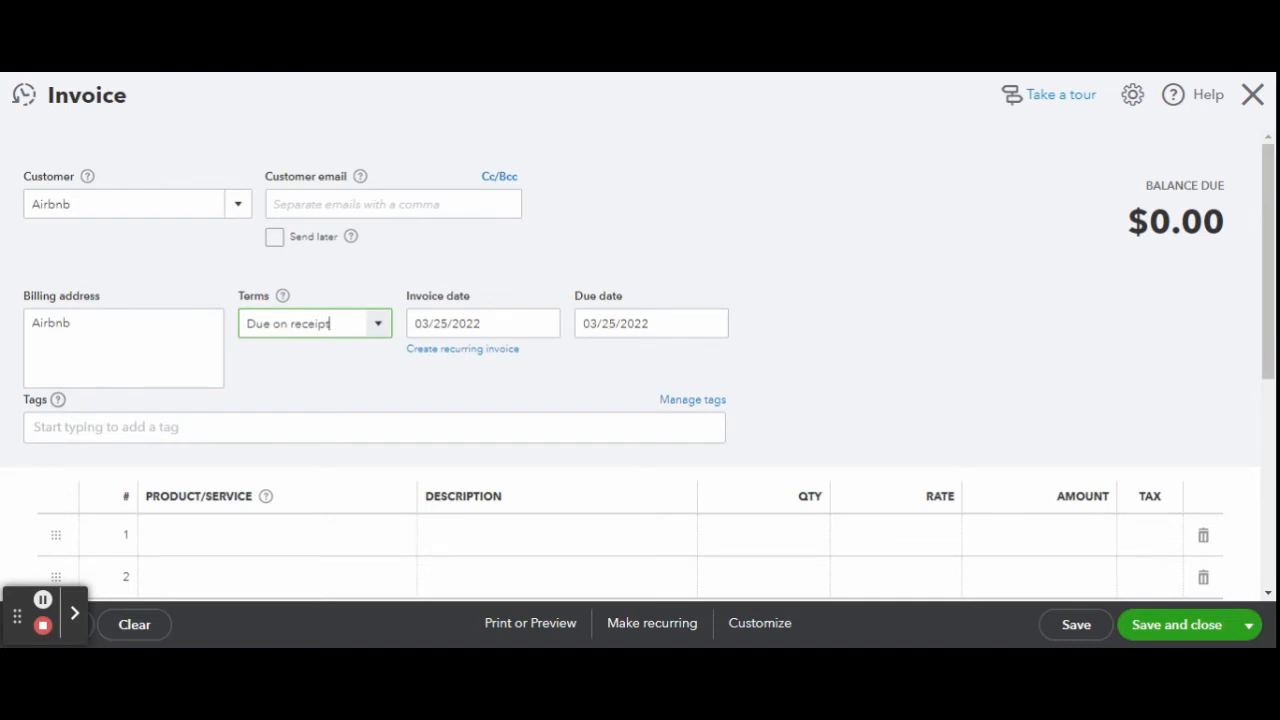
pyautogui.click(483, 323)
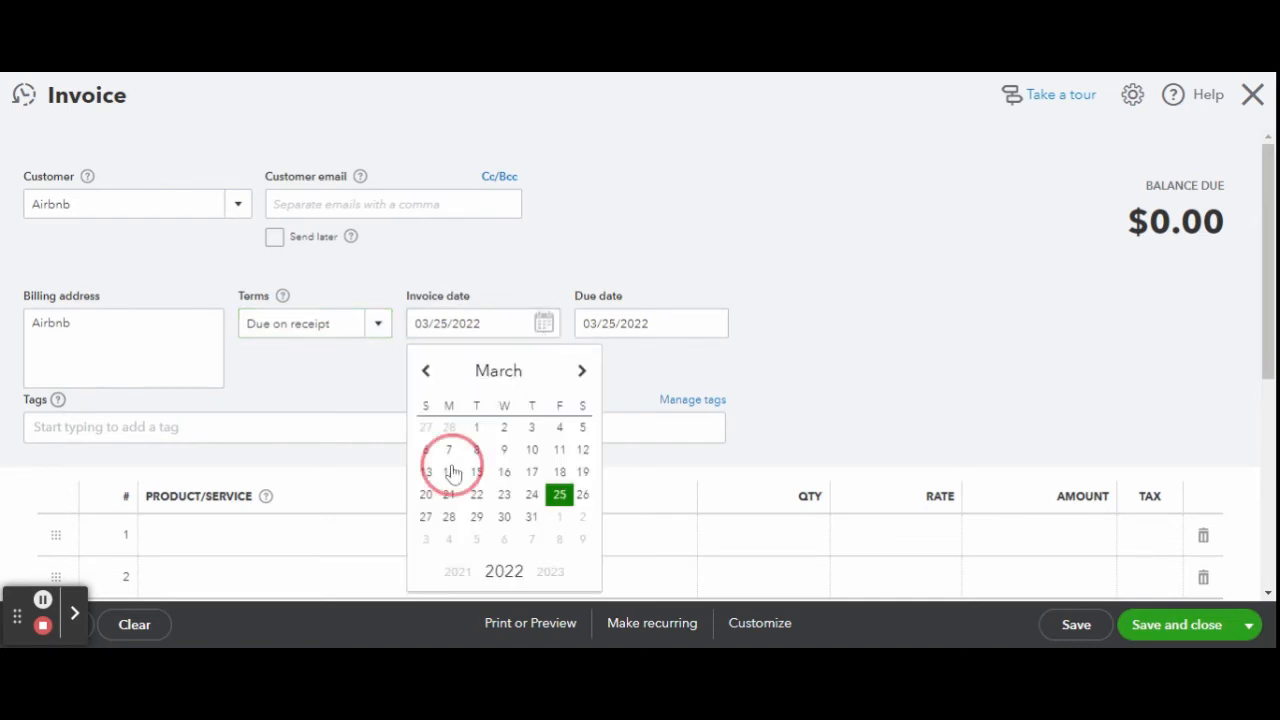
pyautogui.click(476, 471)
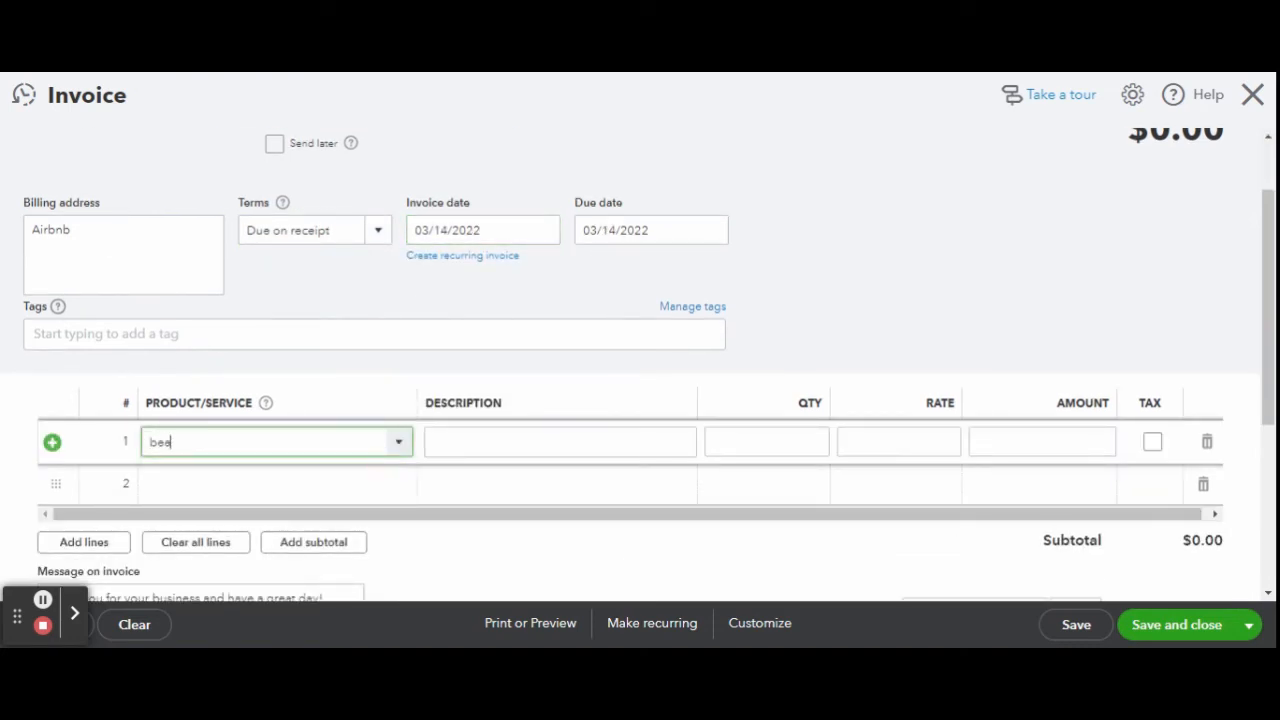
pyautogui.write('Beach House')
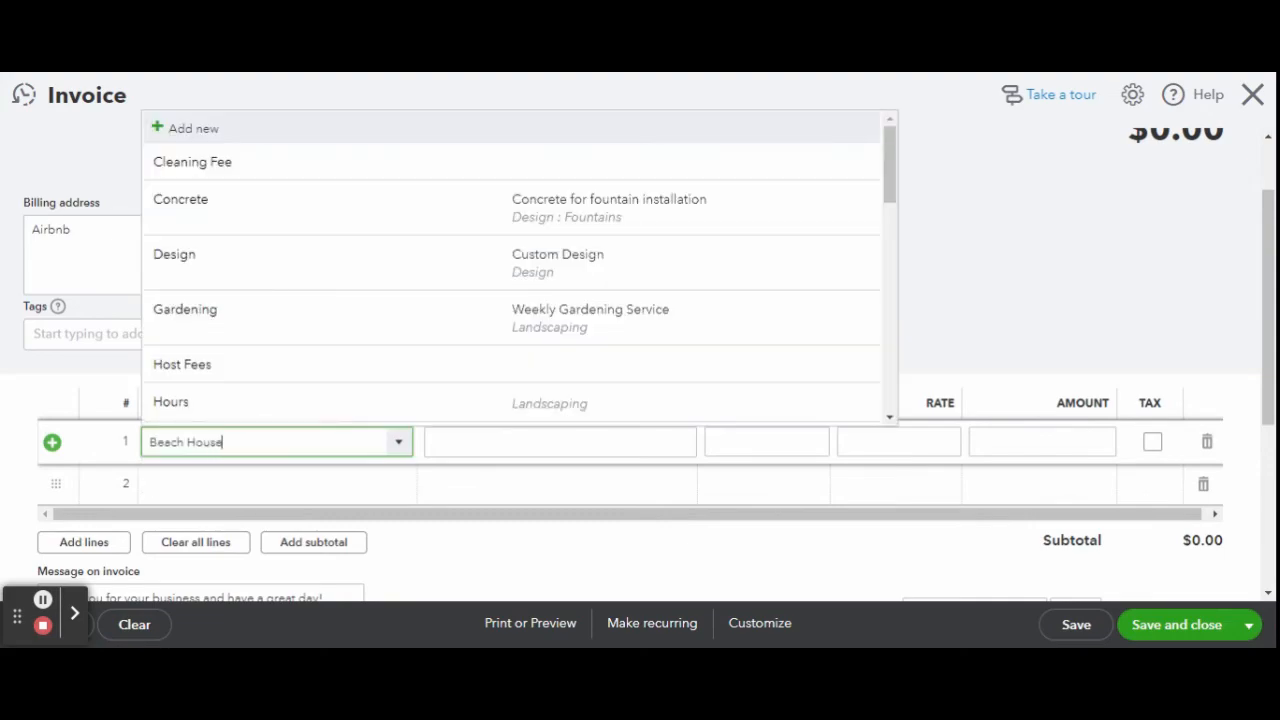
# Step: Add Beach House as a new product under a new South Carolina category
pyautogui.click(193, 128)
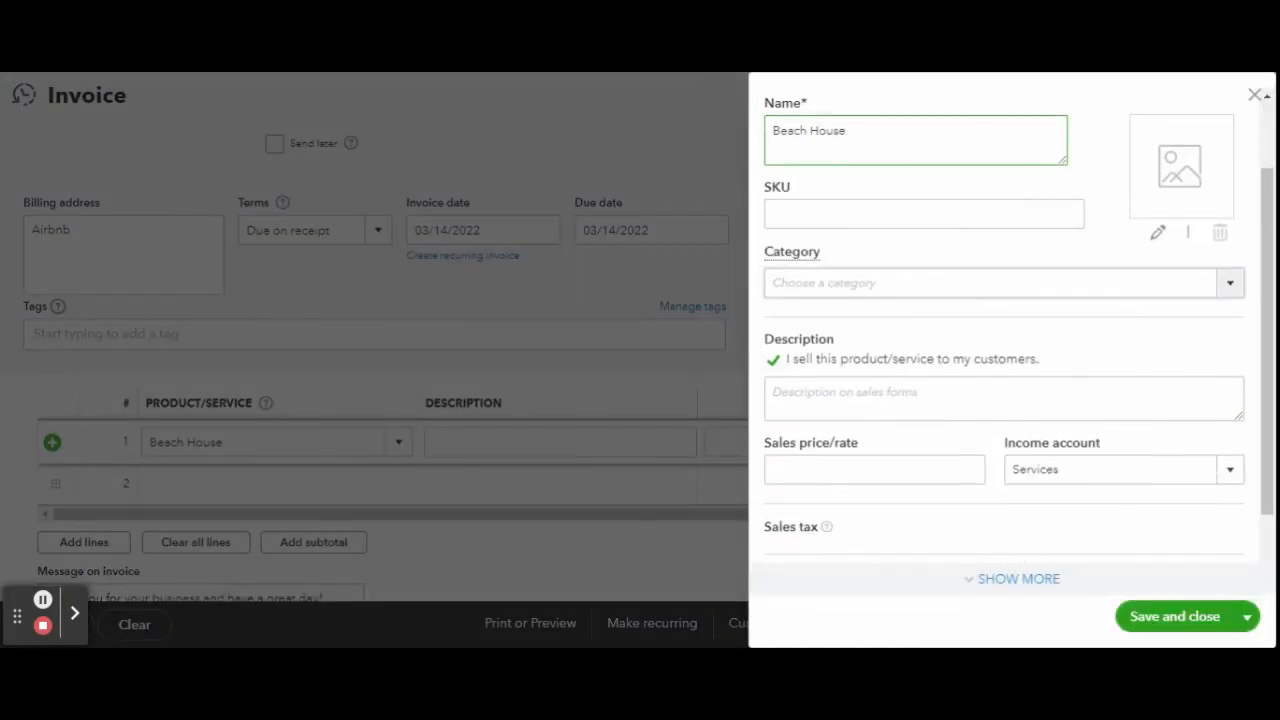
pyautogui.write('Calif')
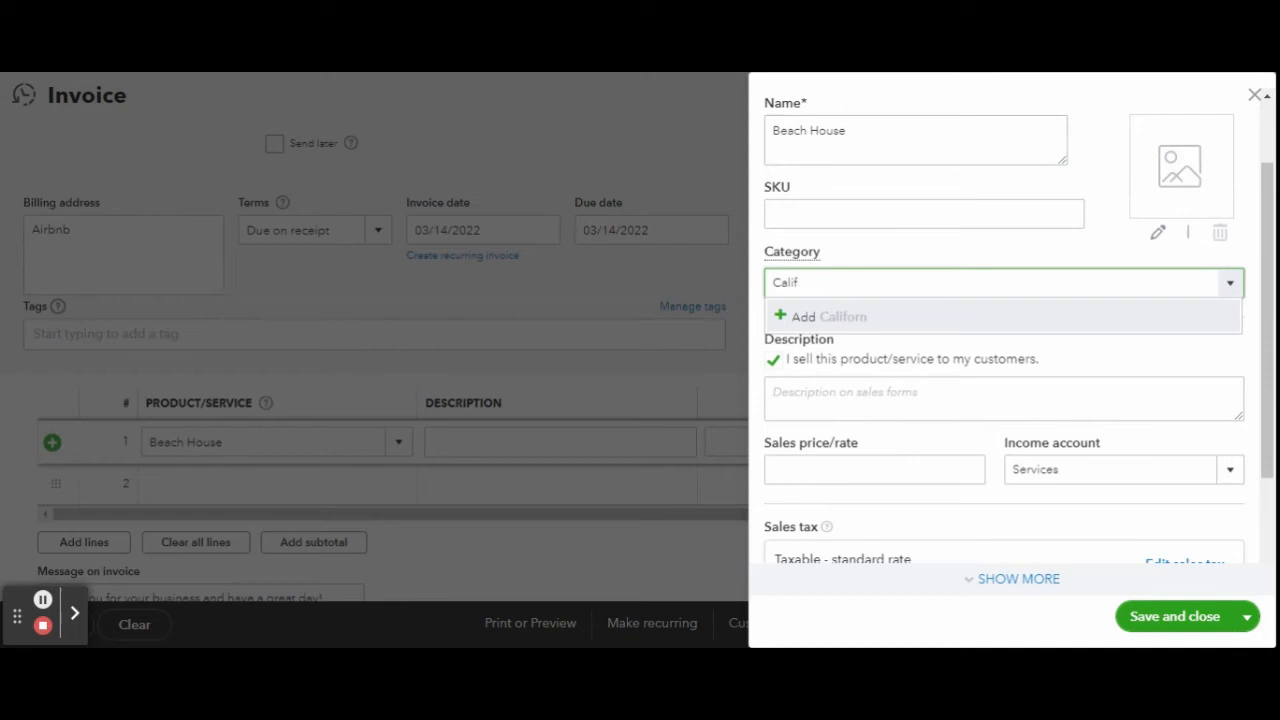
pyautogui.click(820, 316)
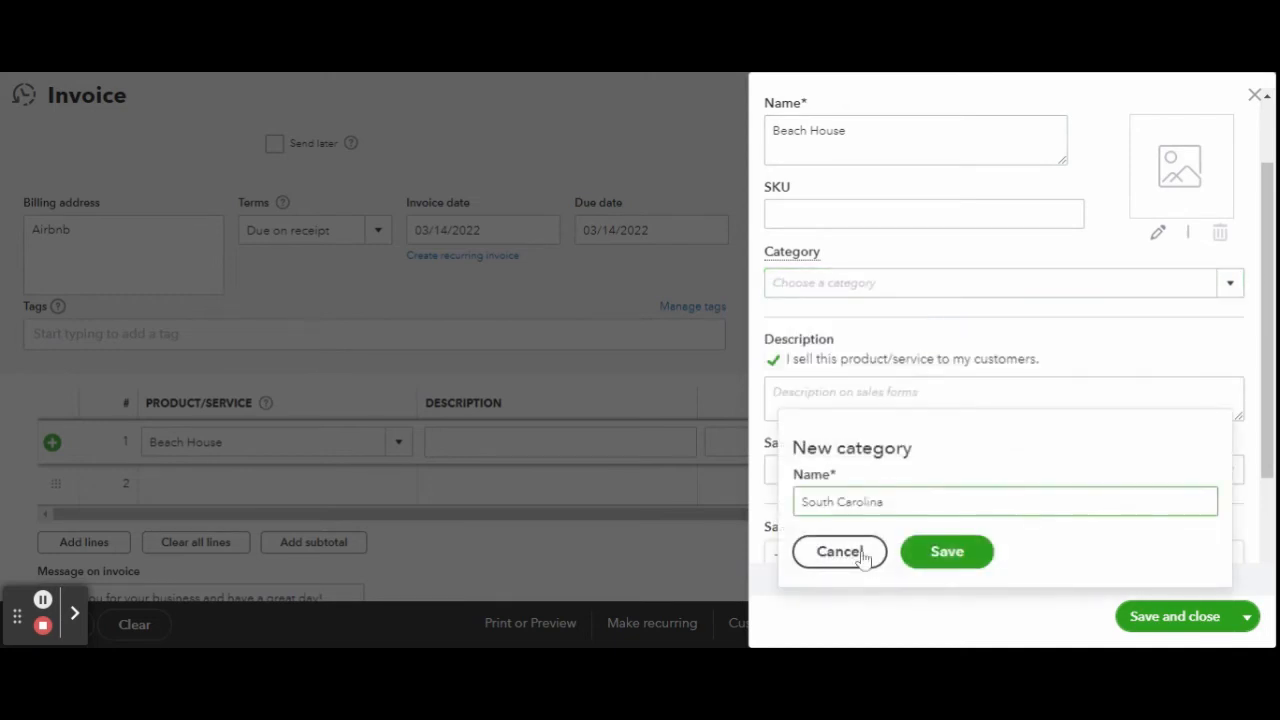
pyautogui.click(946, 551)
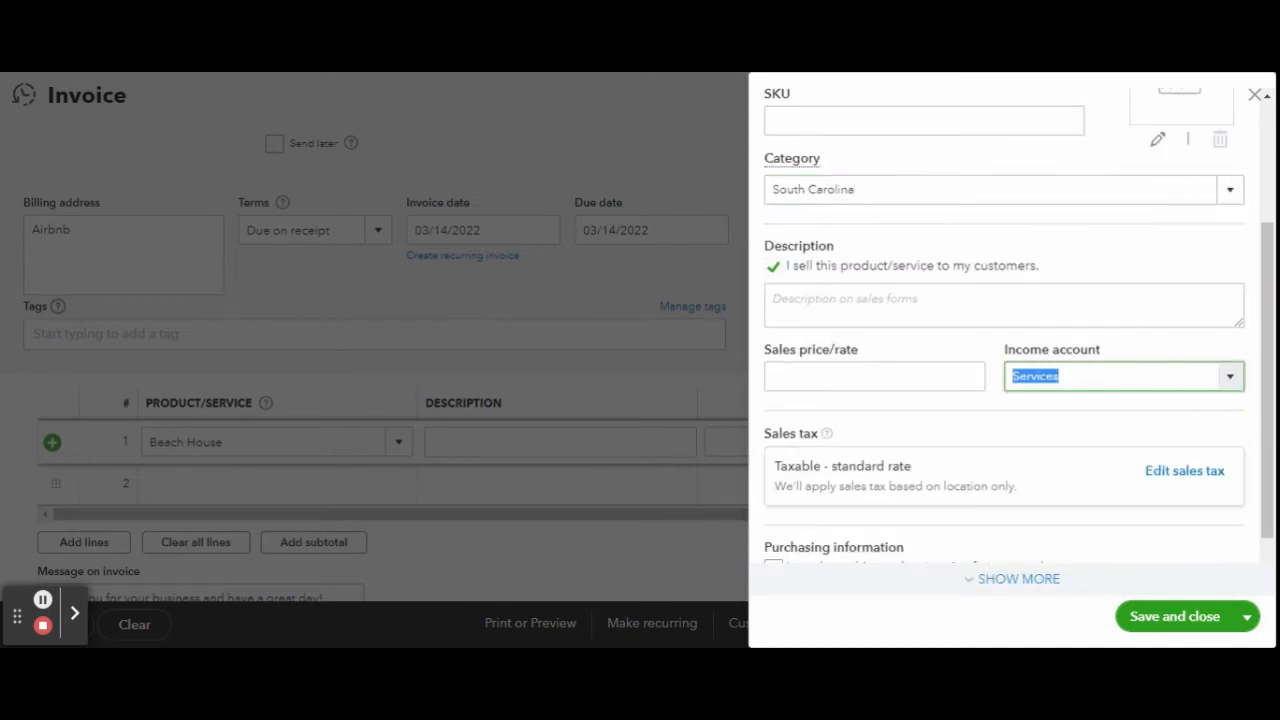
pyautogui.write('Beach House')
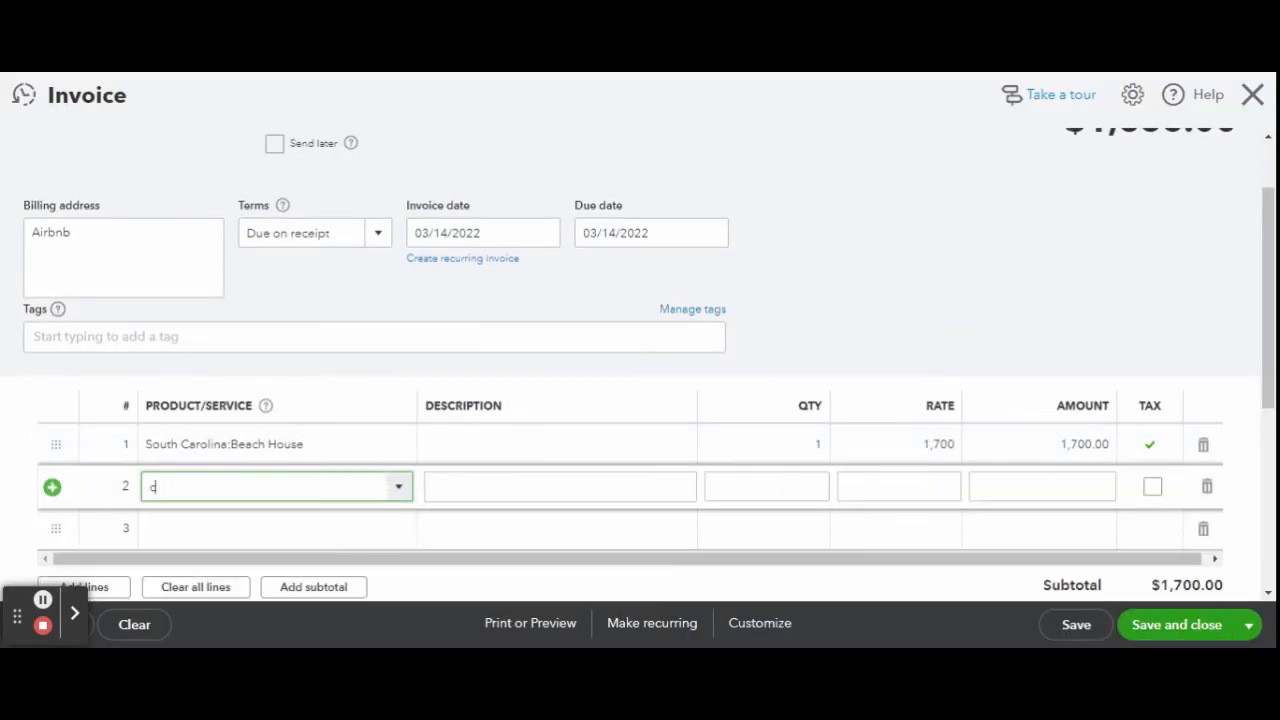
# Step: Add Cleaning Fee at 250 on line 2 and Host Fees at -89 on line 3
pyautogui.click(186, 486)
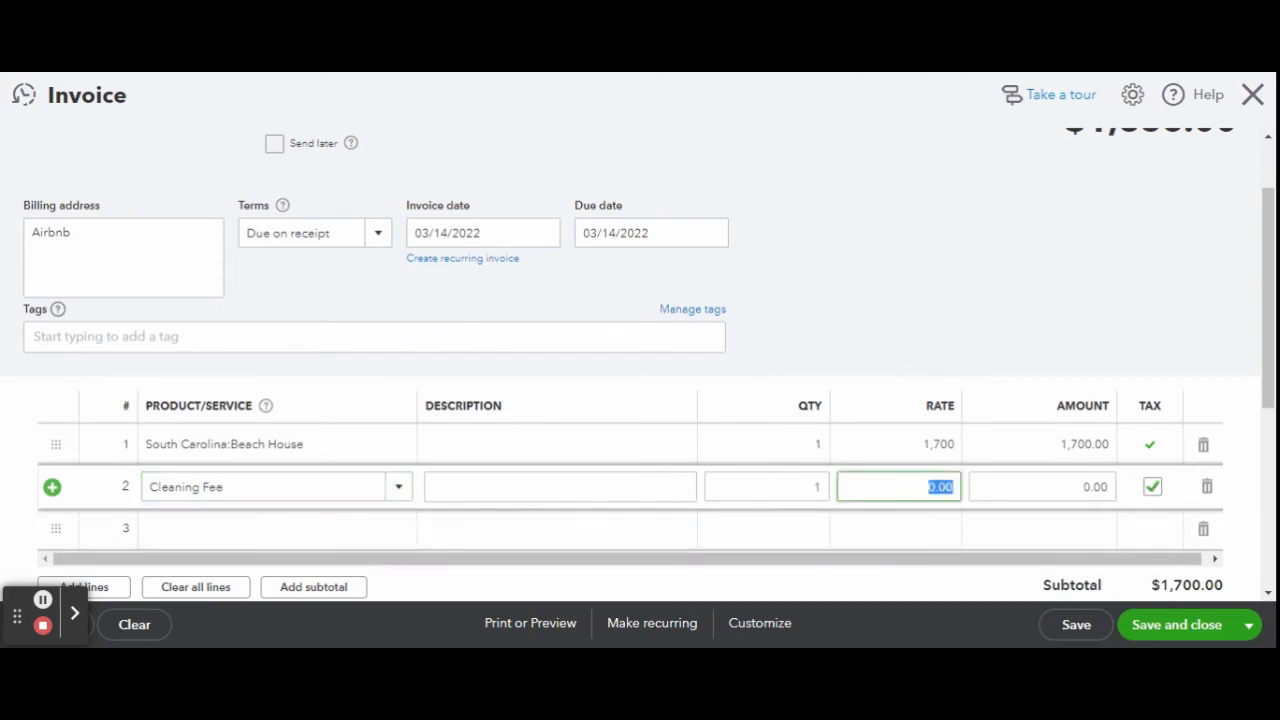
pyautogui.write('250')
pyautogui.click(277, 528)
pyautogui.write('Host')
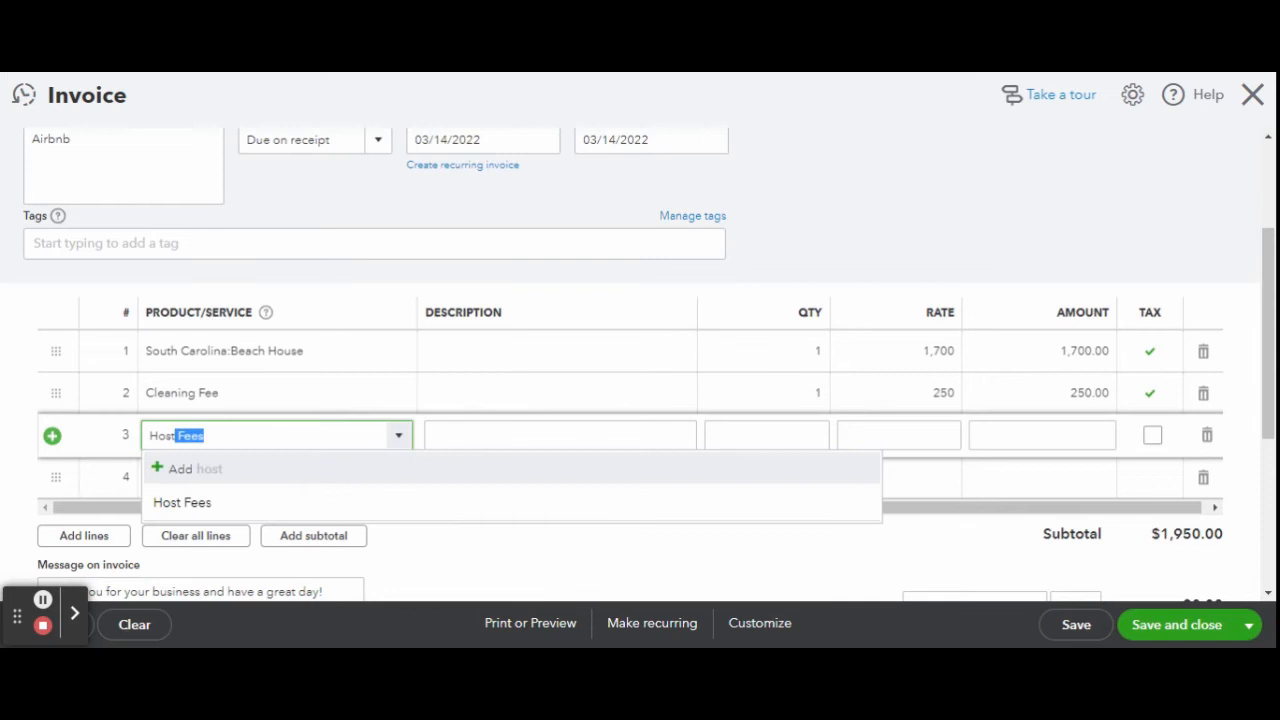
pyautogui.click(182, 502)
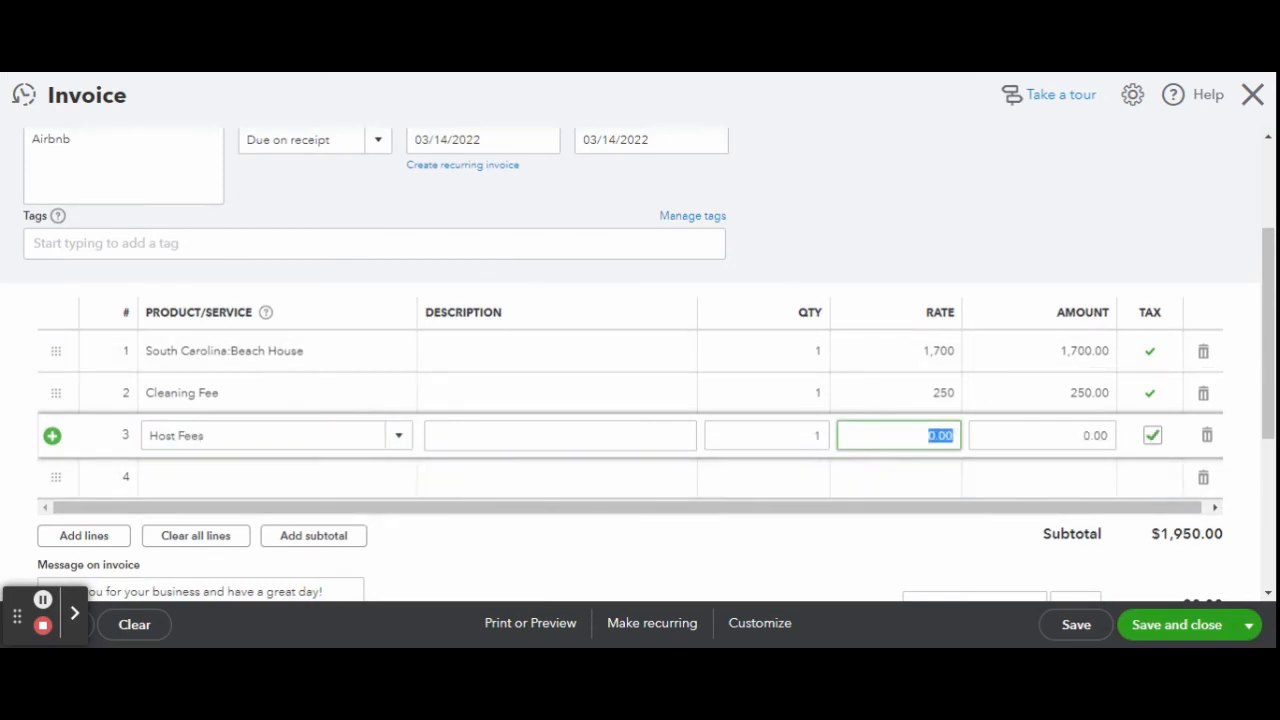
pyautogui.write('89')
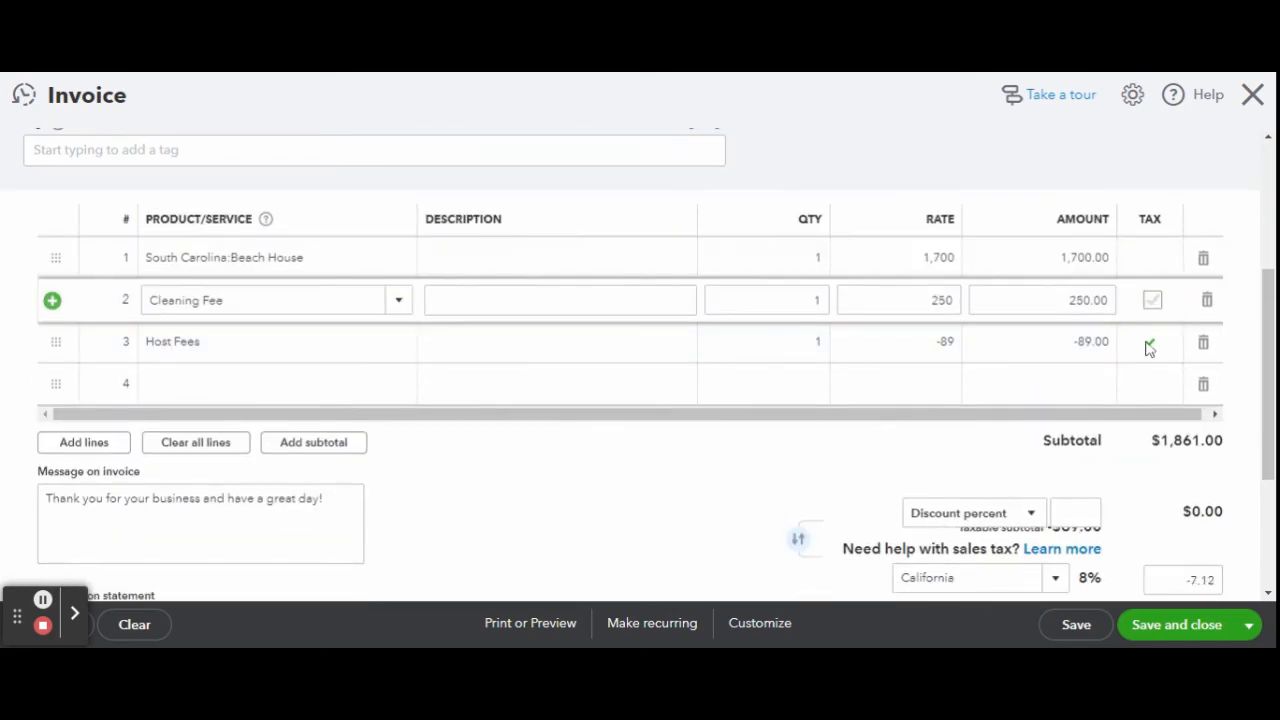
pyautogui.scroll(-3)
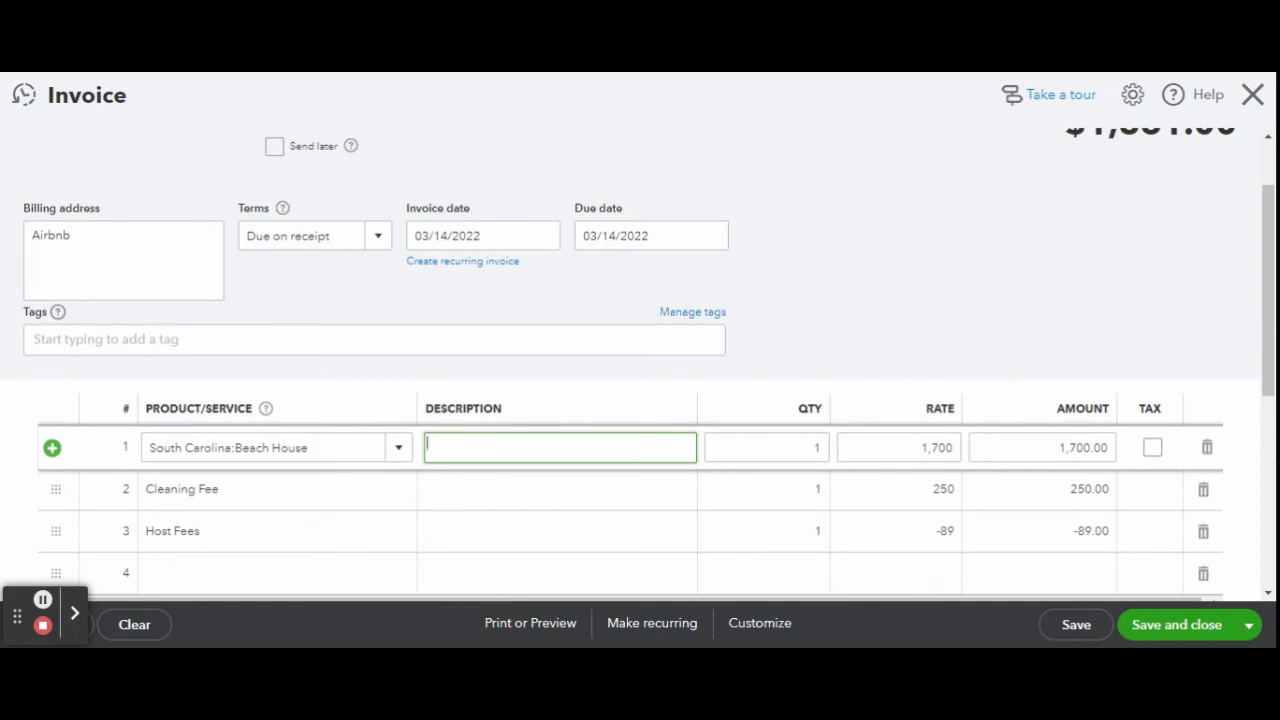
# Step: Enter the description 'Greg' on the Beach House line and check the $1,861.00 total
pyautogui.write('Greg')
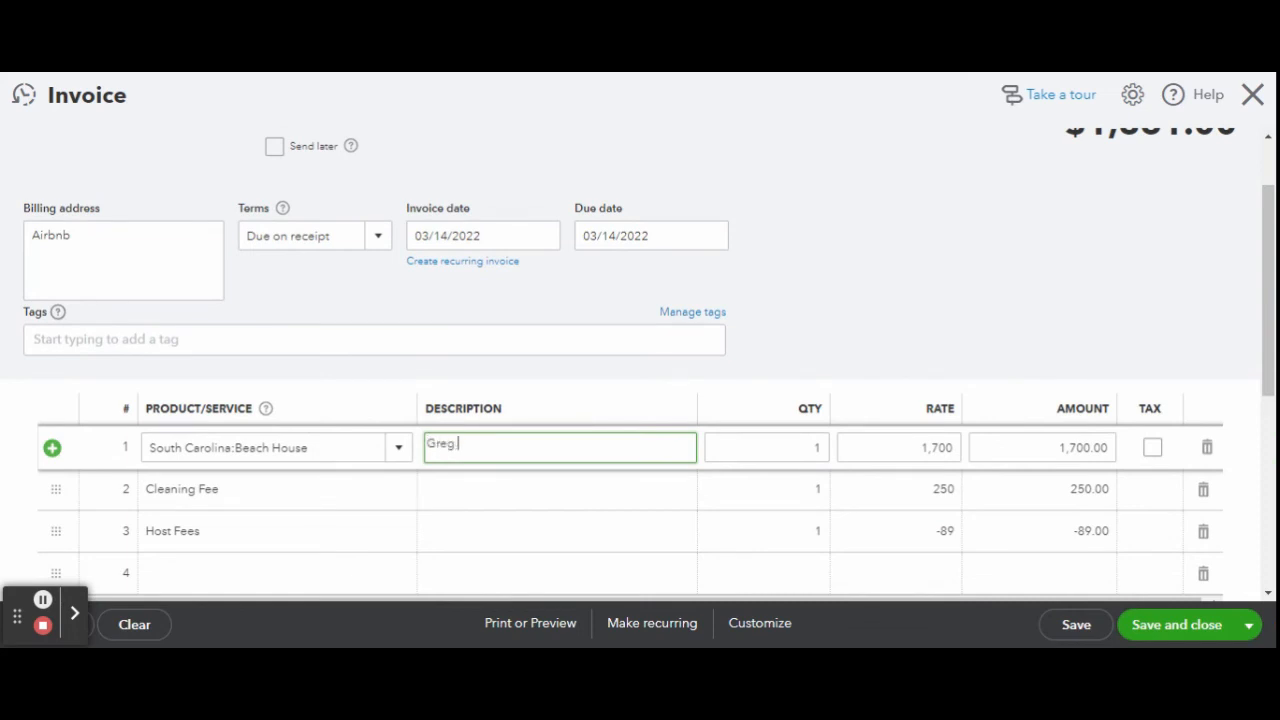
pyautogui.scroll(-3)
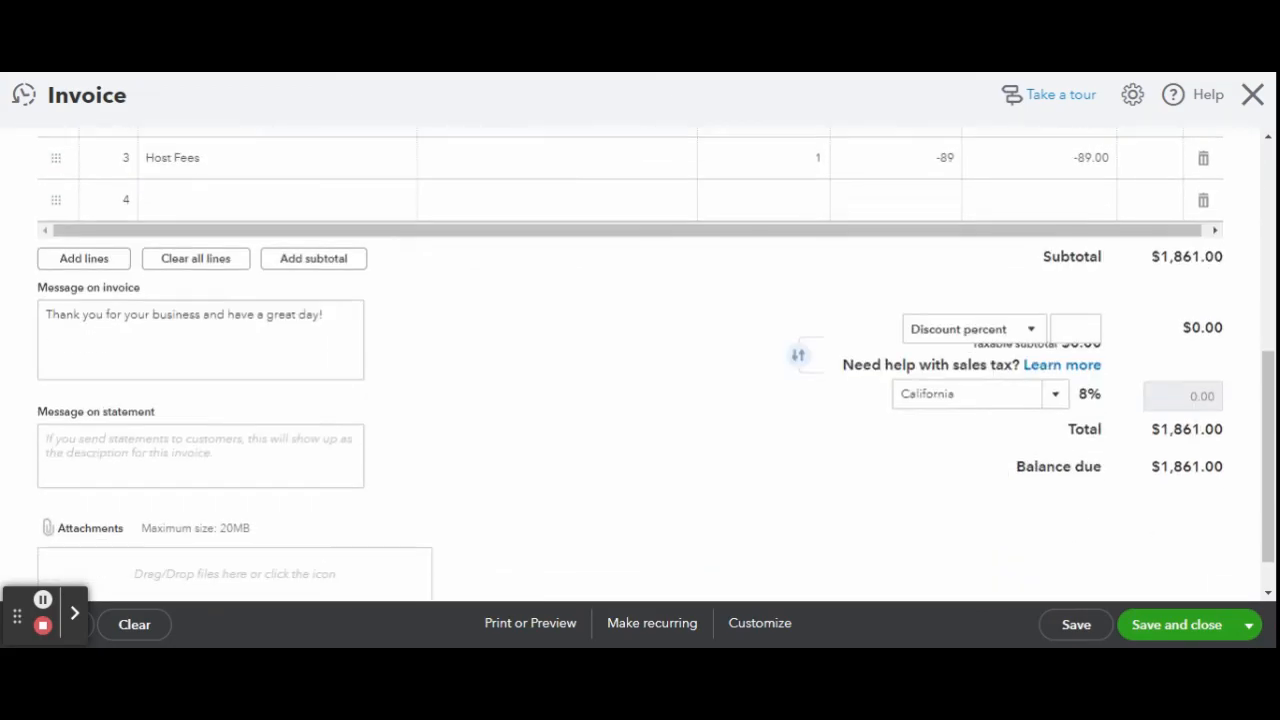